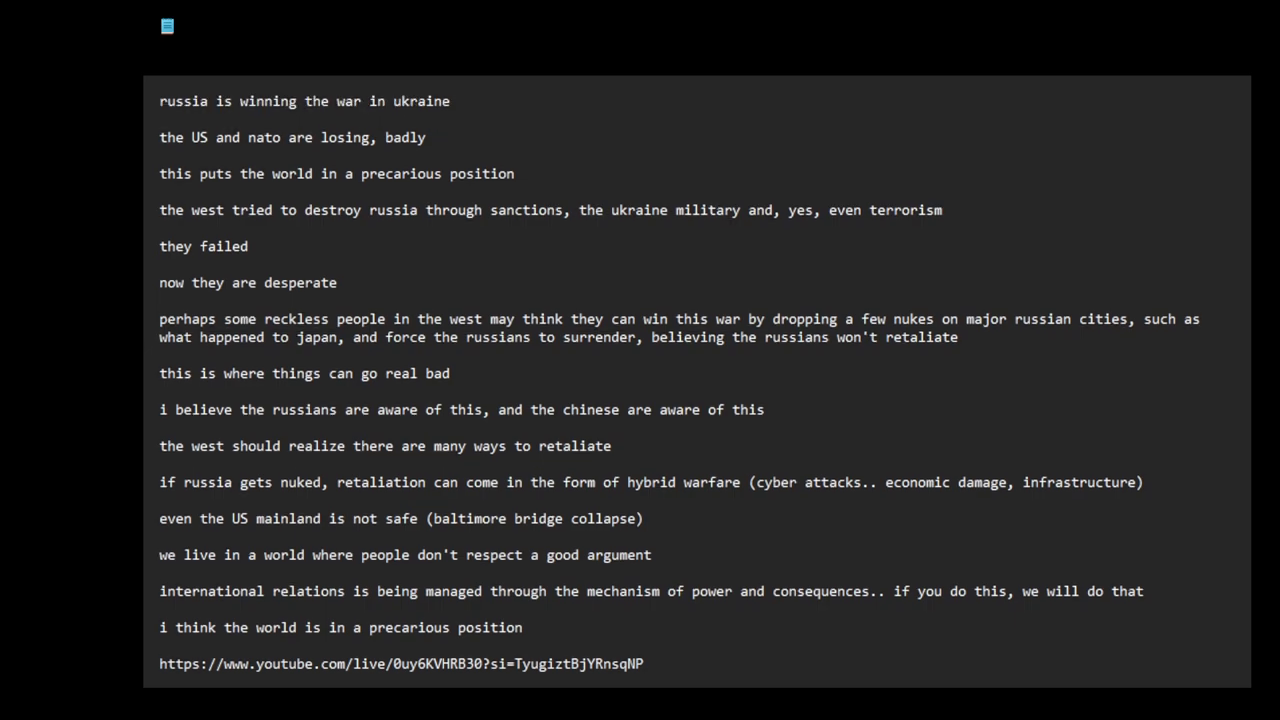
# Head the note with '7:33 PM 31/03/2024 -- time and date of recording video'.
pyautogui.click(160, 100)
pyautogui.write('7:33 PM 31/03/2024')
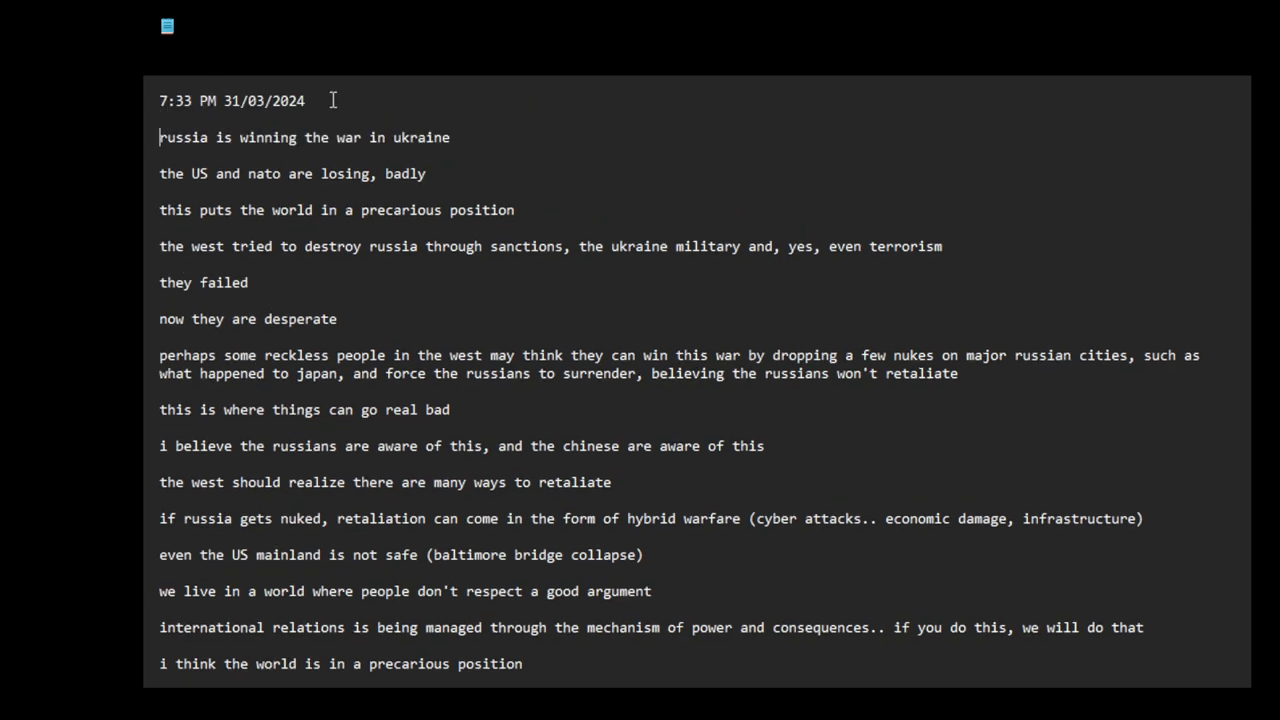
pyautogui.moveTo(390, 101)
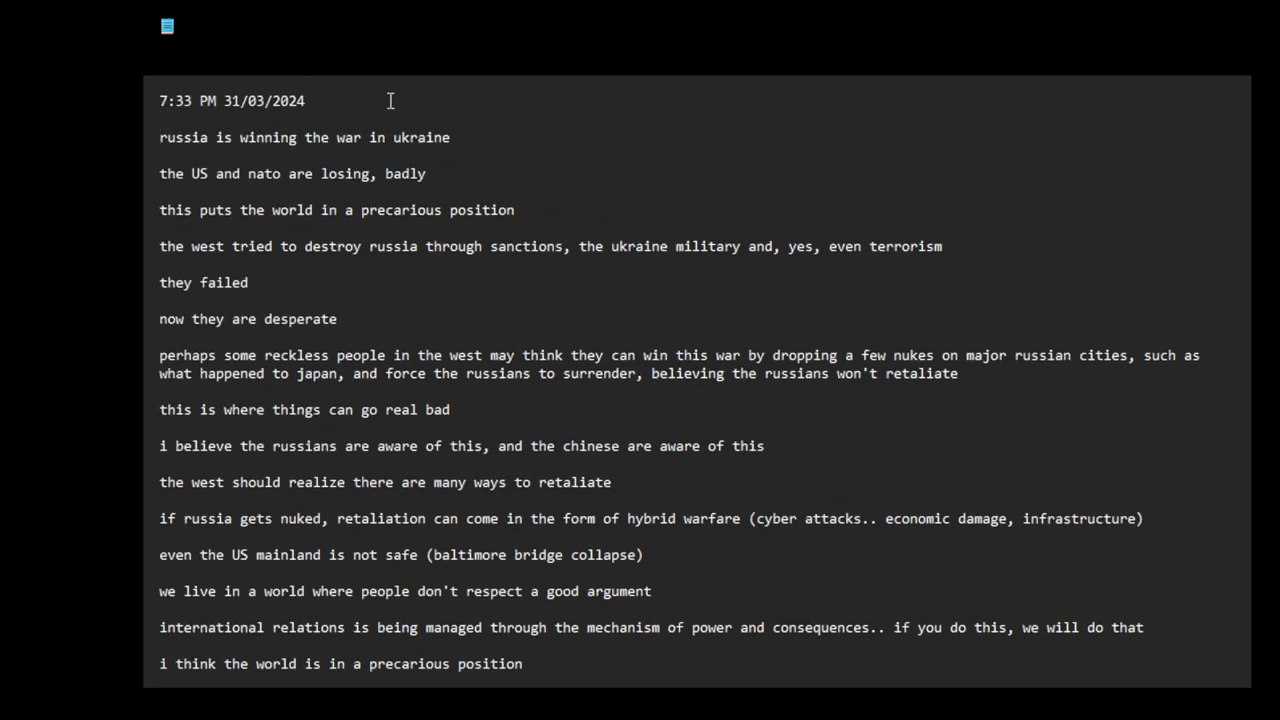
pyautogui.write('--')
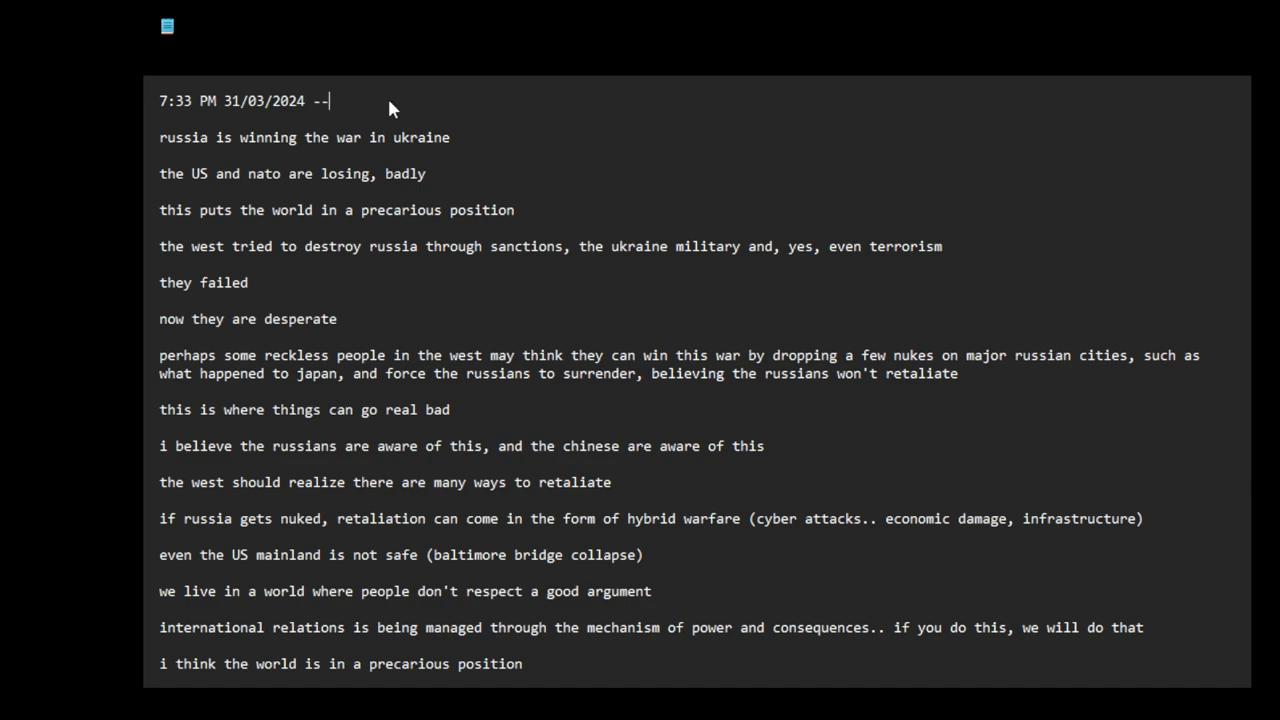
pyautogui.write('time and')
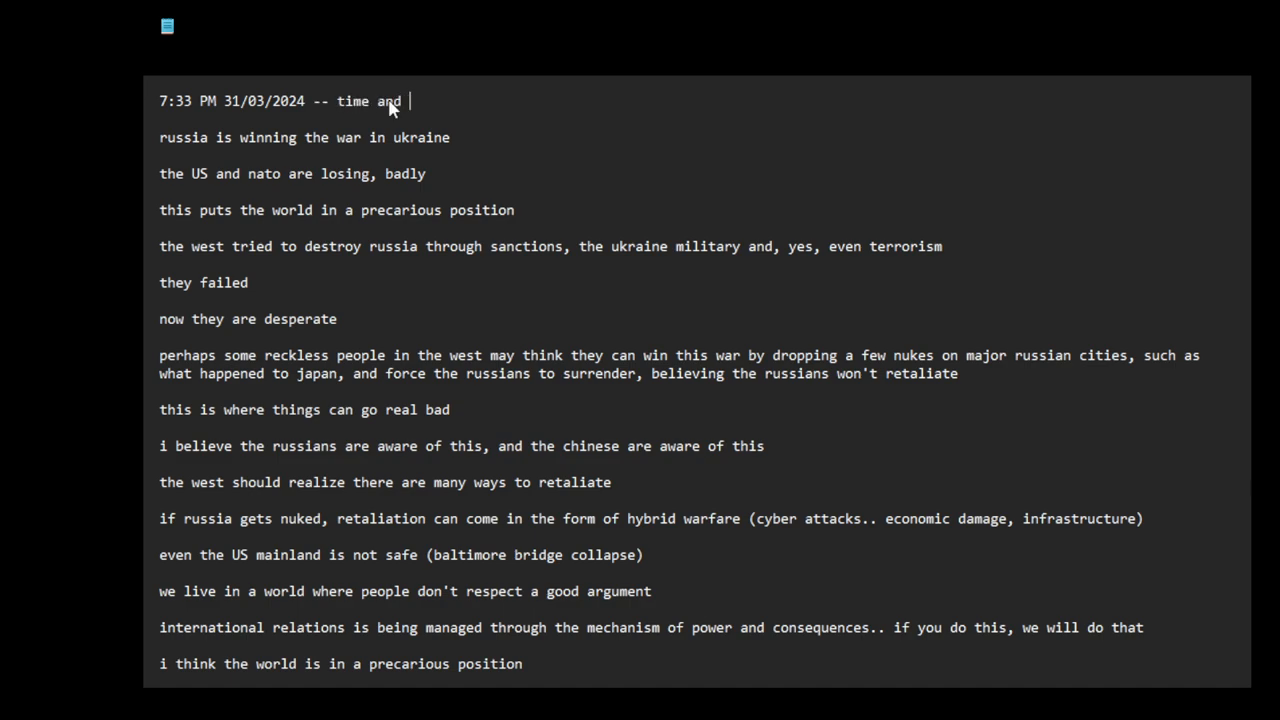
pyautogui.write('date o')
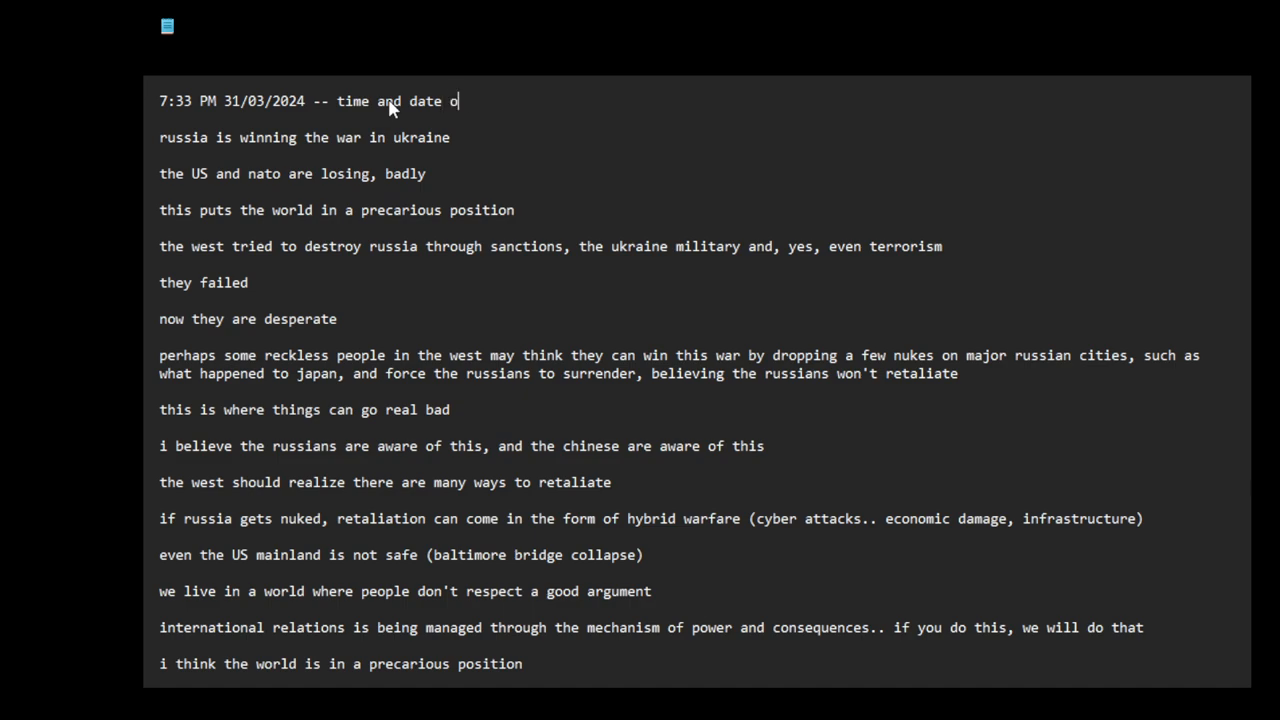
pyautogui.write('f recording')
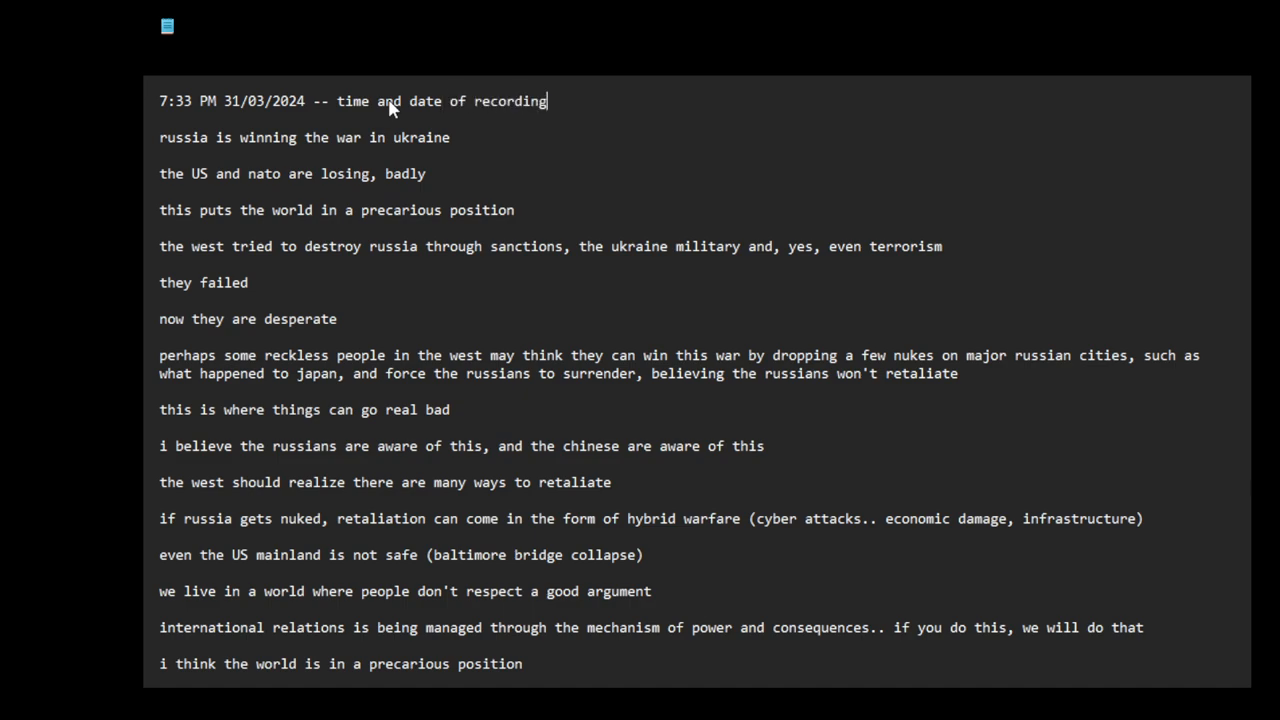
pyautogui.write('video')
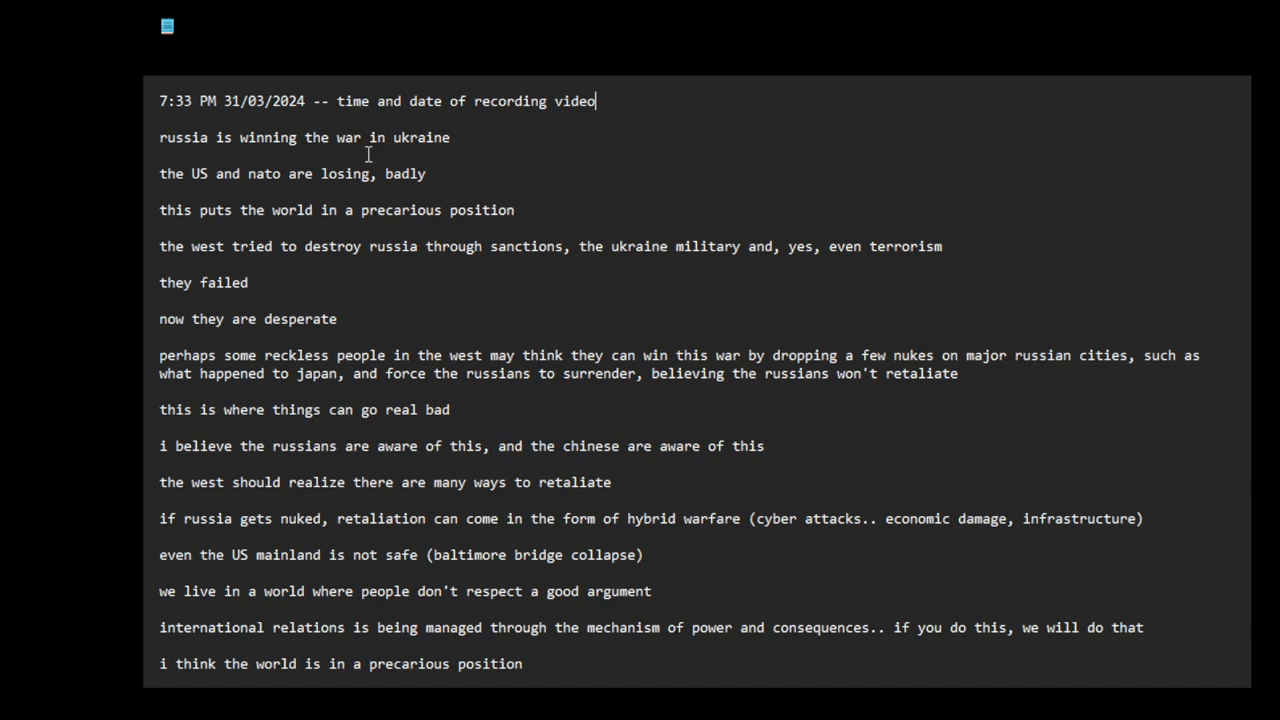
pyautogui.moveTo(351, 154)
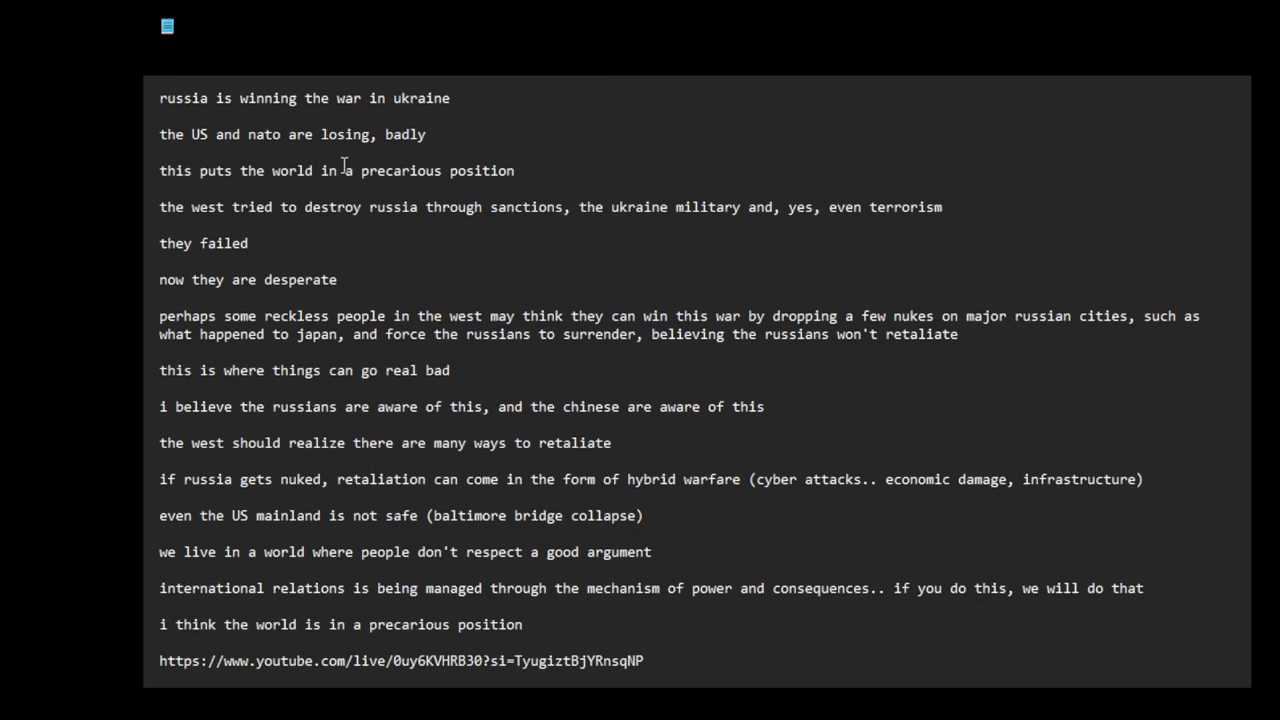
pyautogui.write('7:33 PM 31/03/2024 -- time and date of recording video')
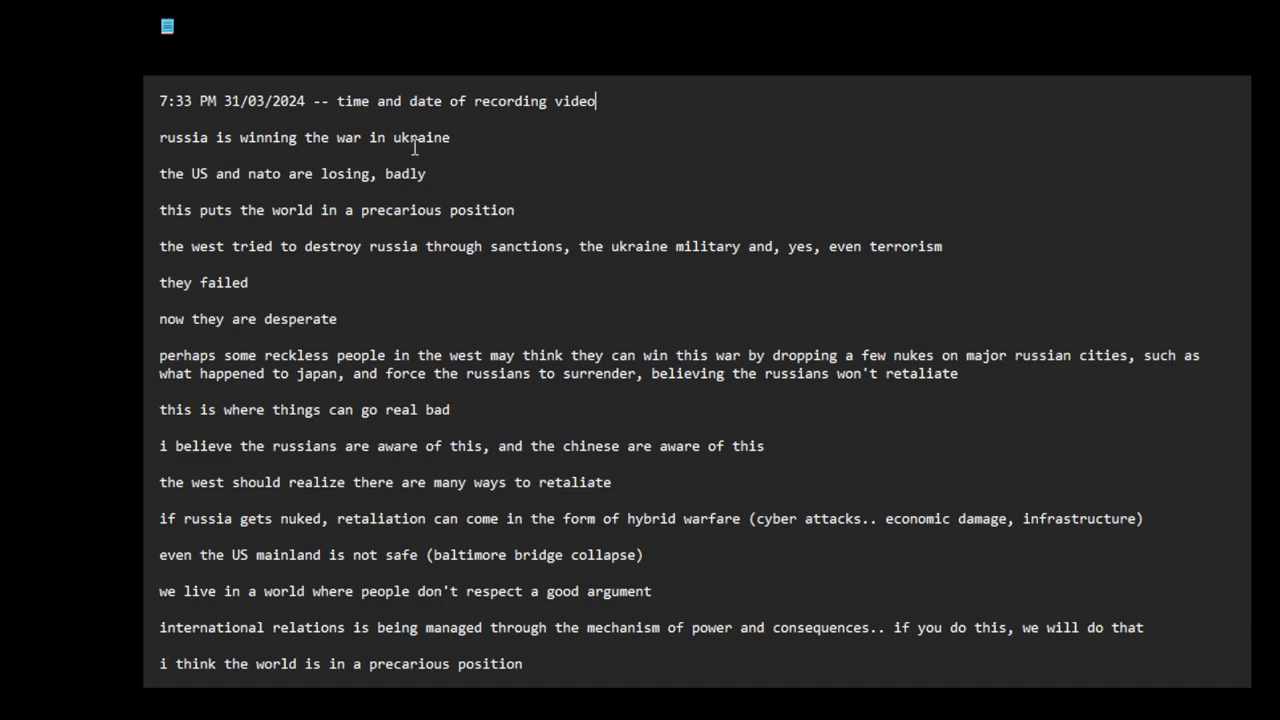
pyautogui.moveTo(205, 188)
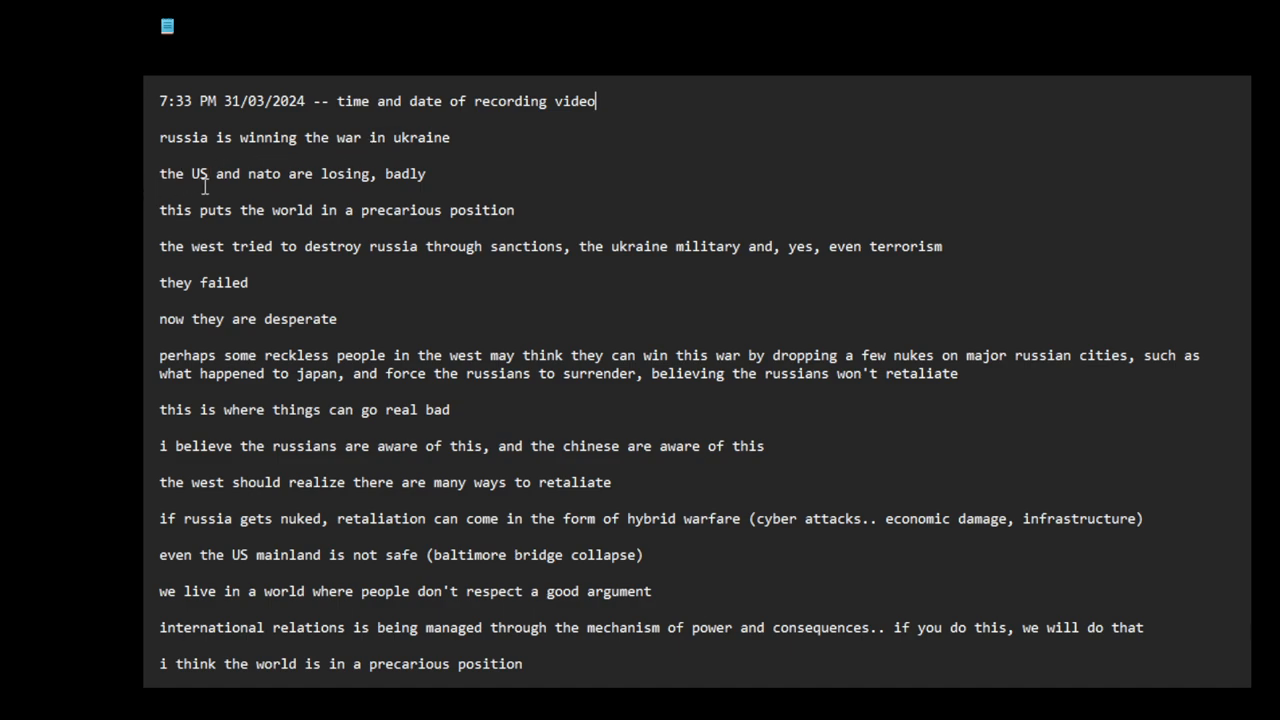
pyautogui.moveTo(347, 191)
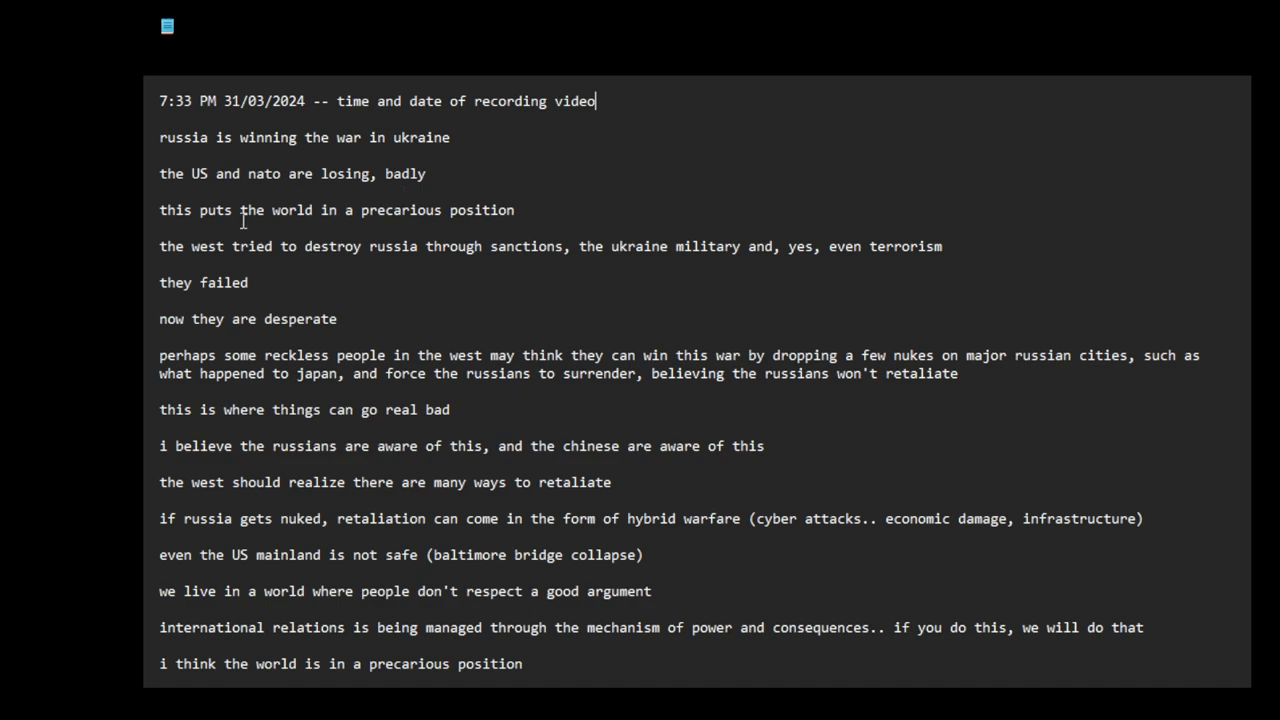
pyautogui.moveTo(300, 220)
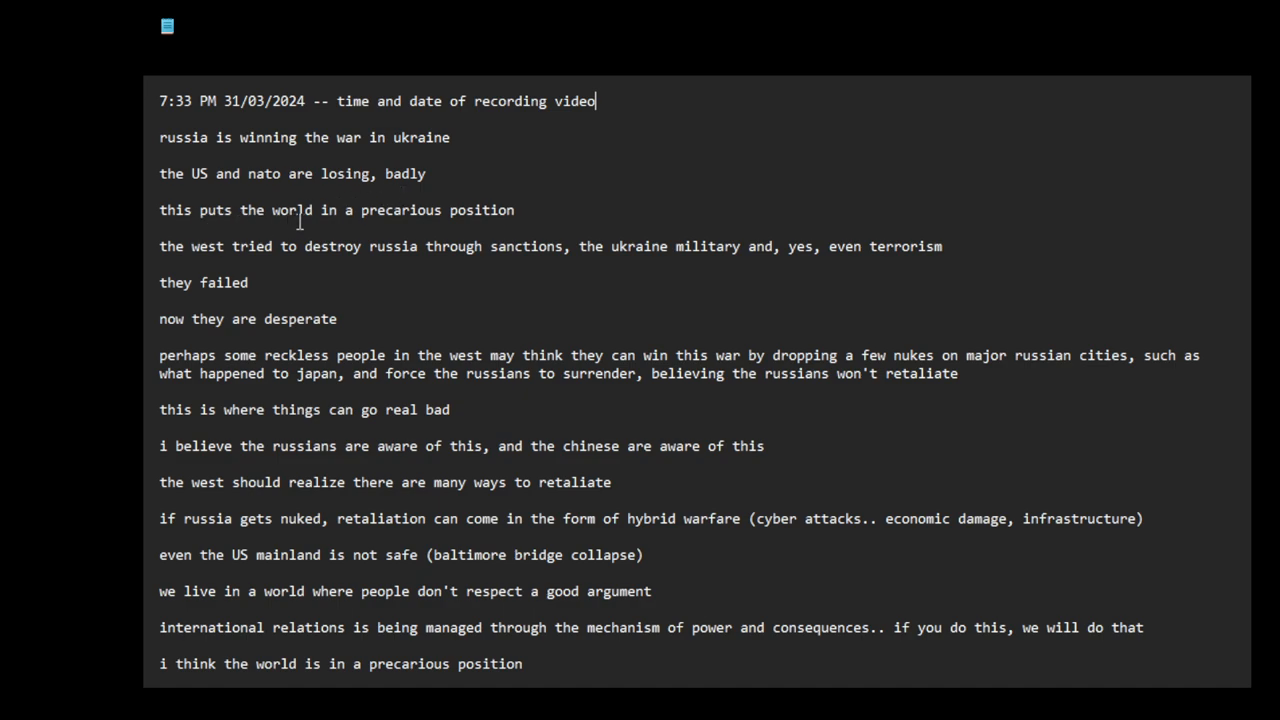
pyautogui.moveTo(487, 218)
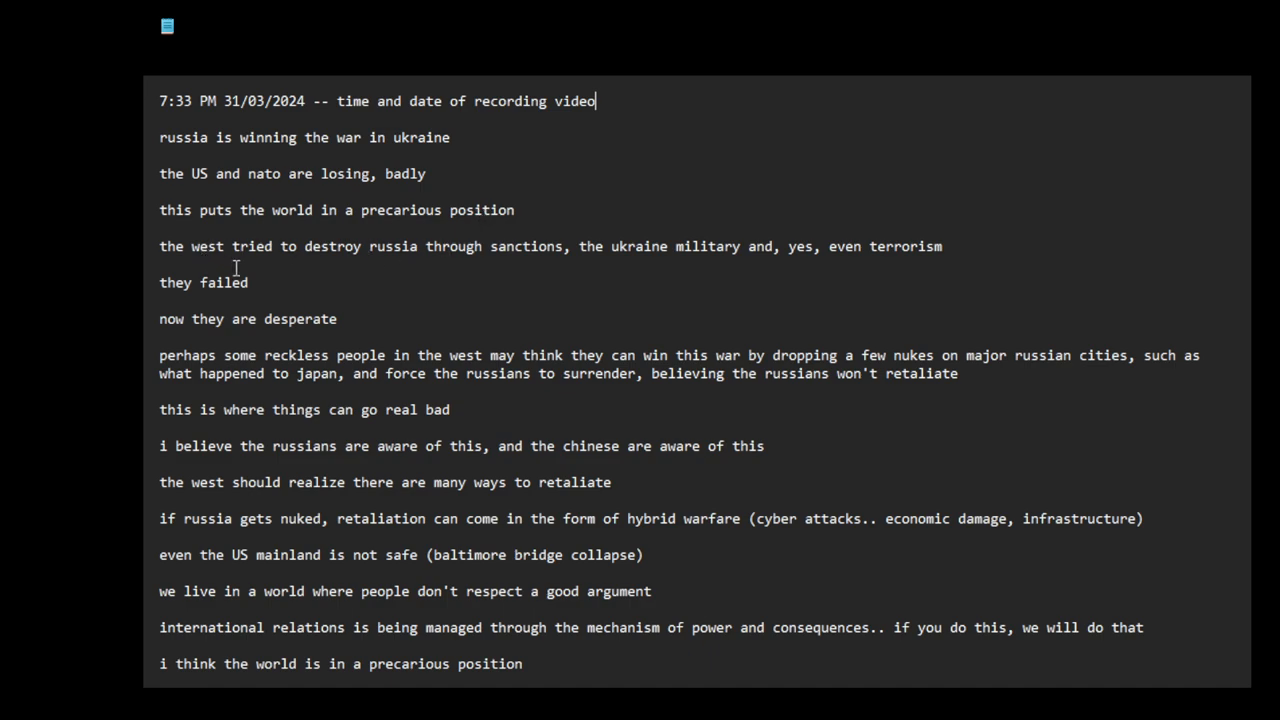
pyautogui.moveTo(399, 285)
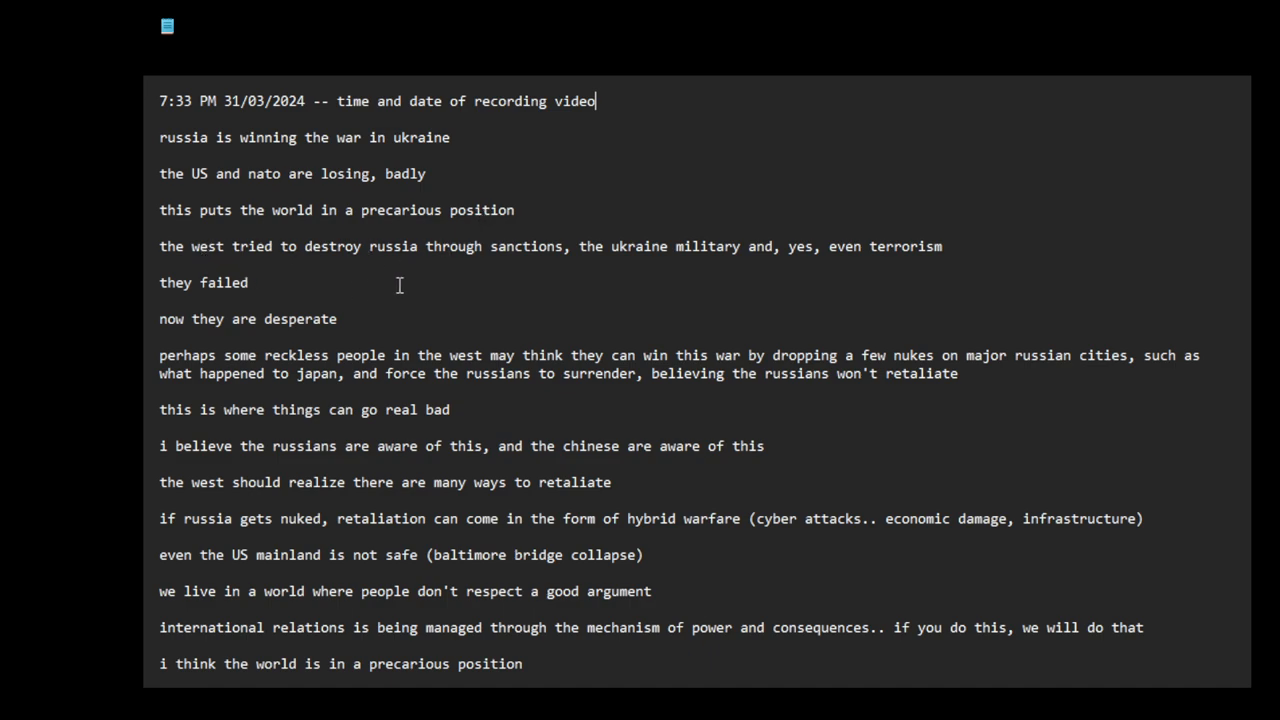
pyautogui.moveTo(564, 284)
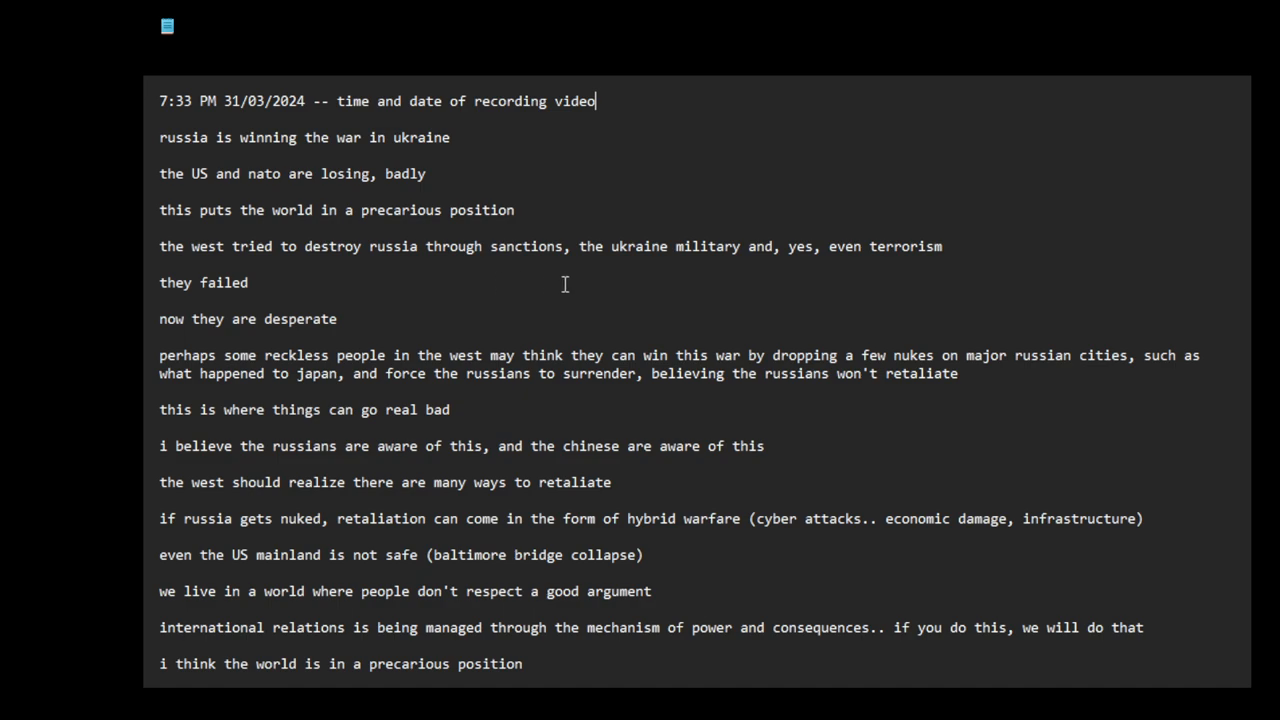
pyautogui.moveTo(666, 277)
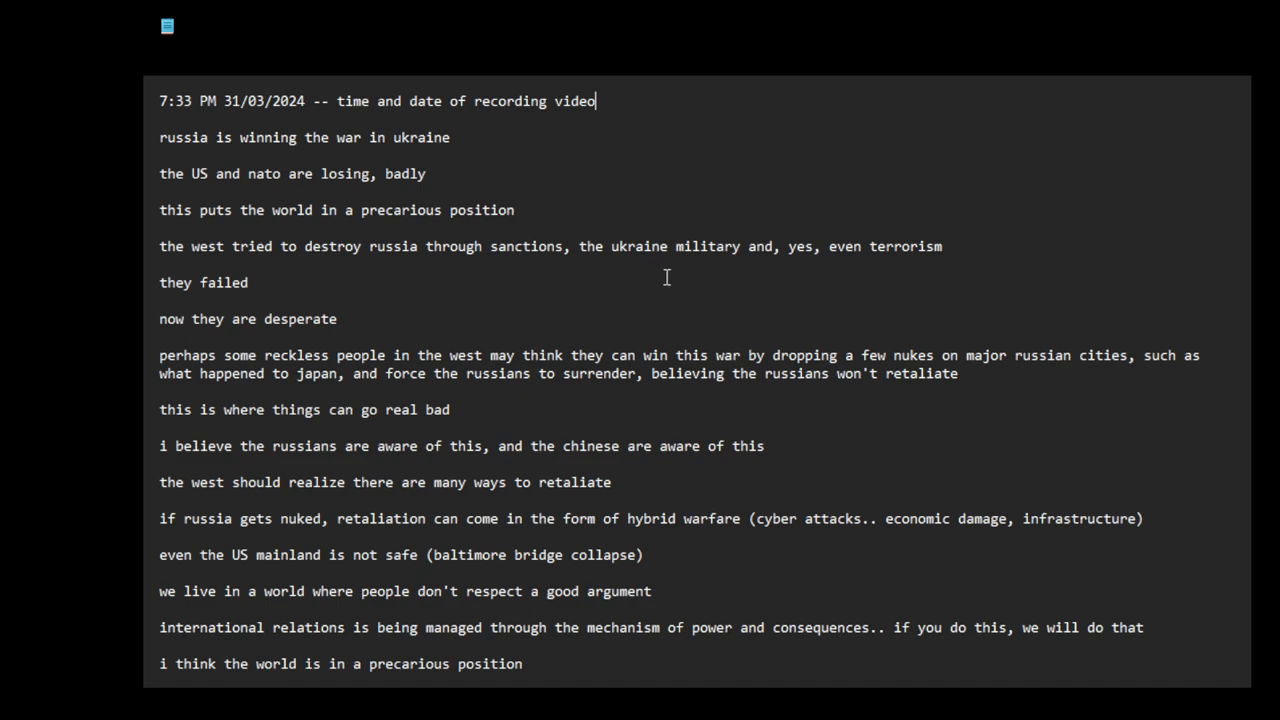
pyautogui.moveTo(728, 281)
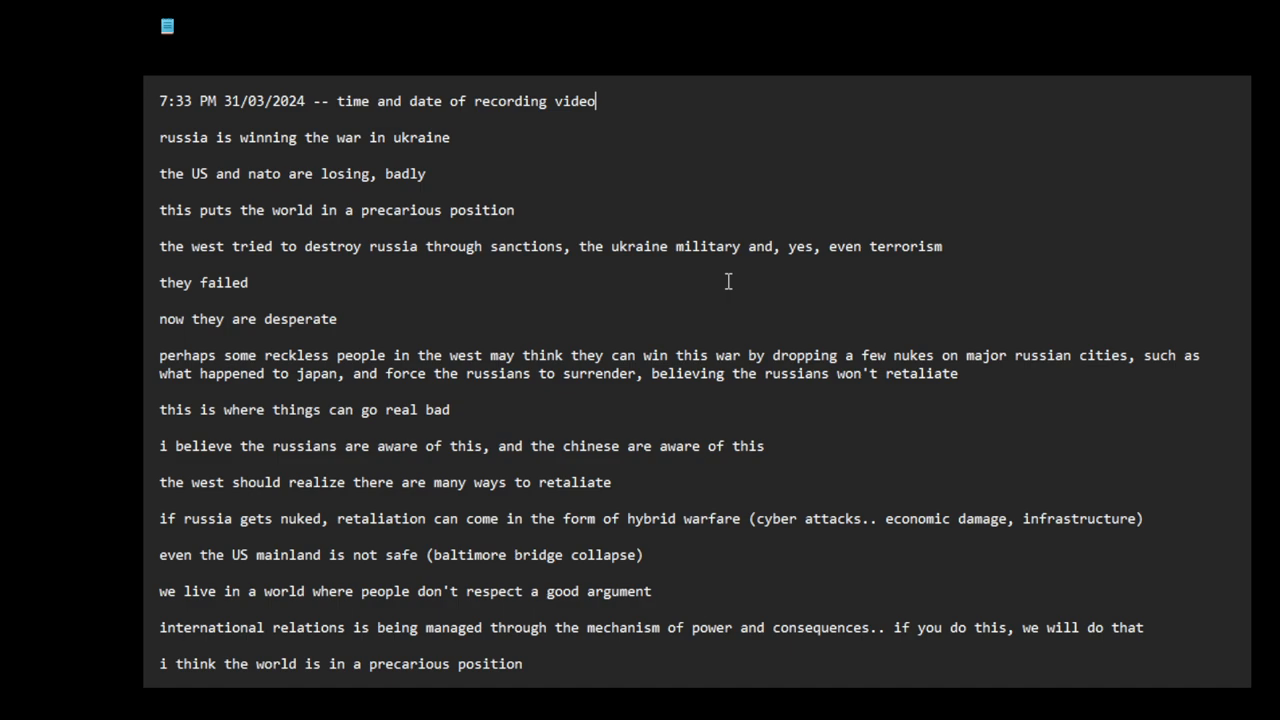
pyautogui.moveTo(213, 298)
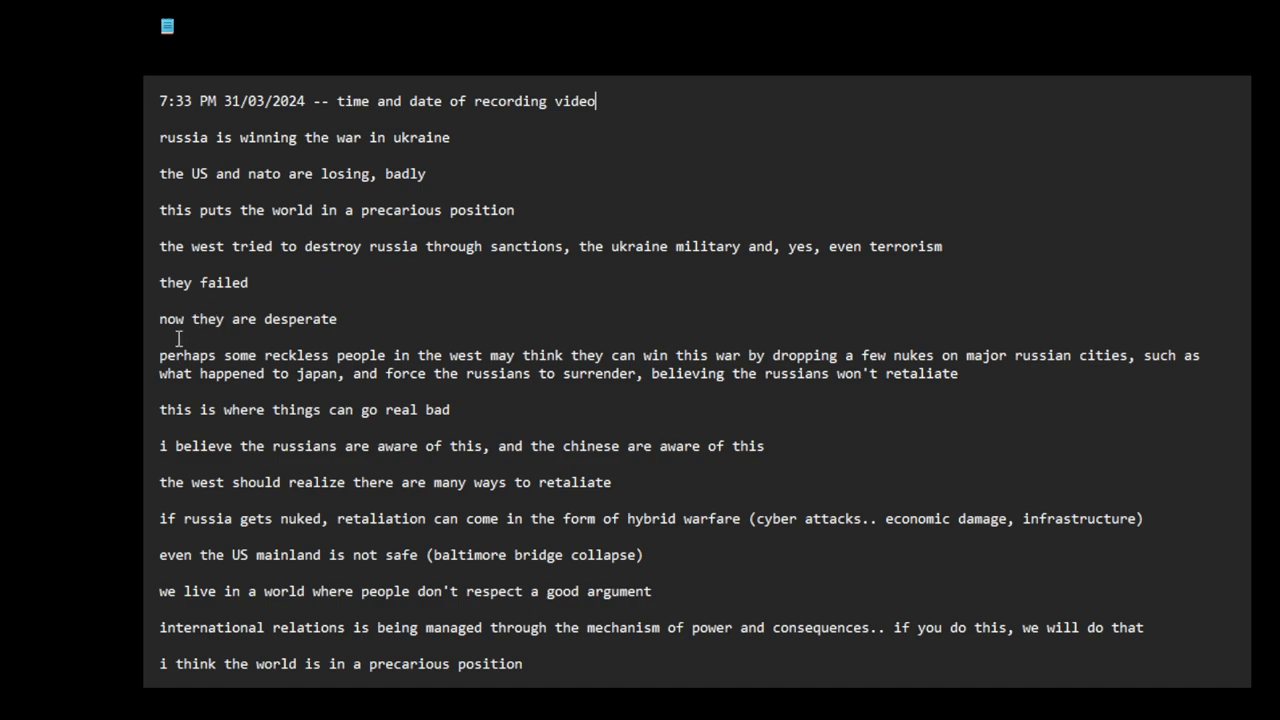
pyautogui.moveTo(280, 336)
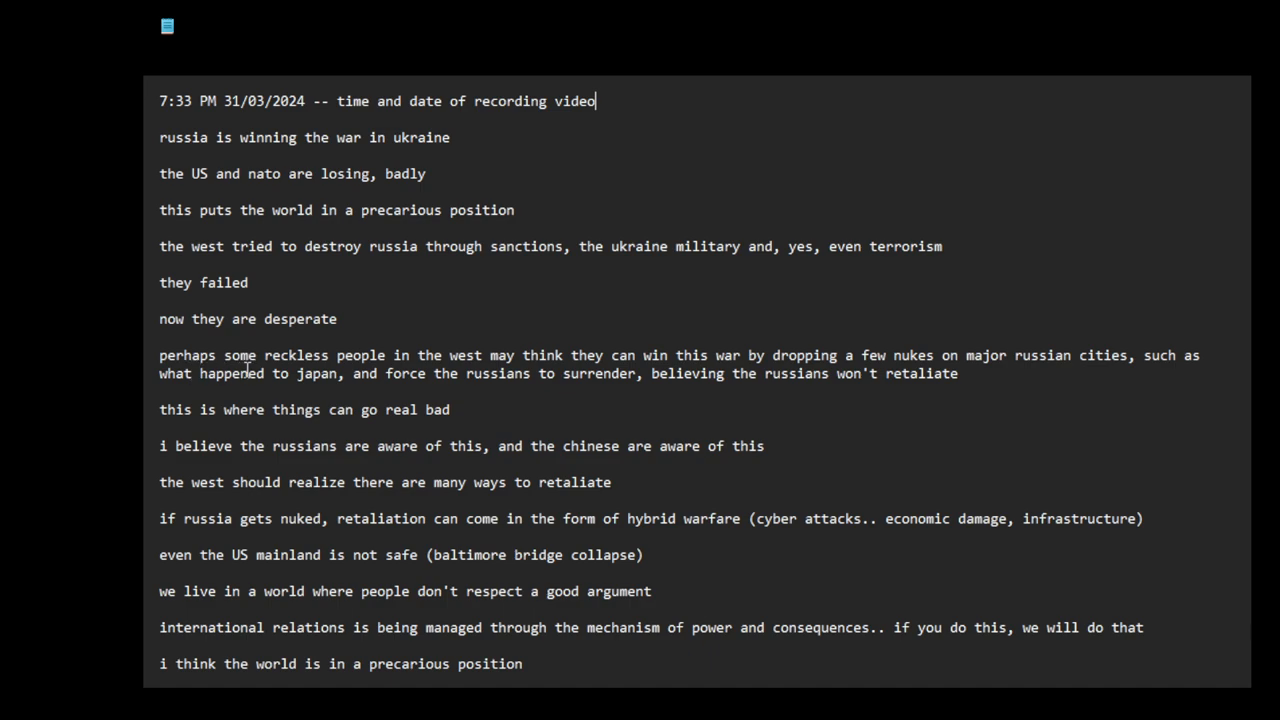
pyautogui.moveTo(513, 374)
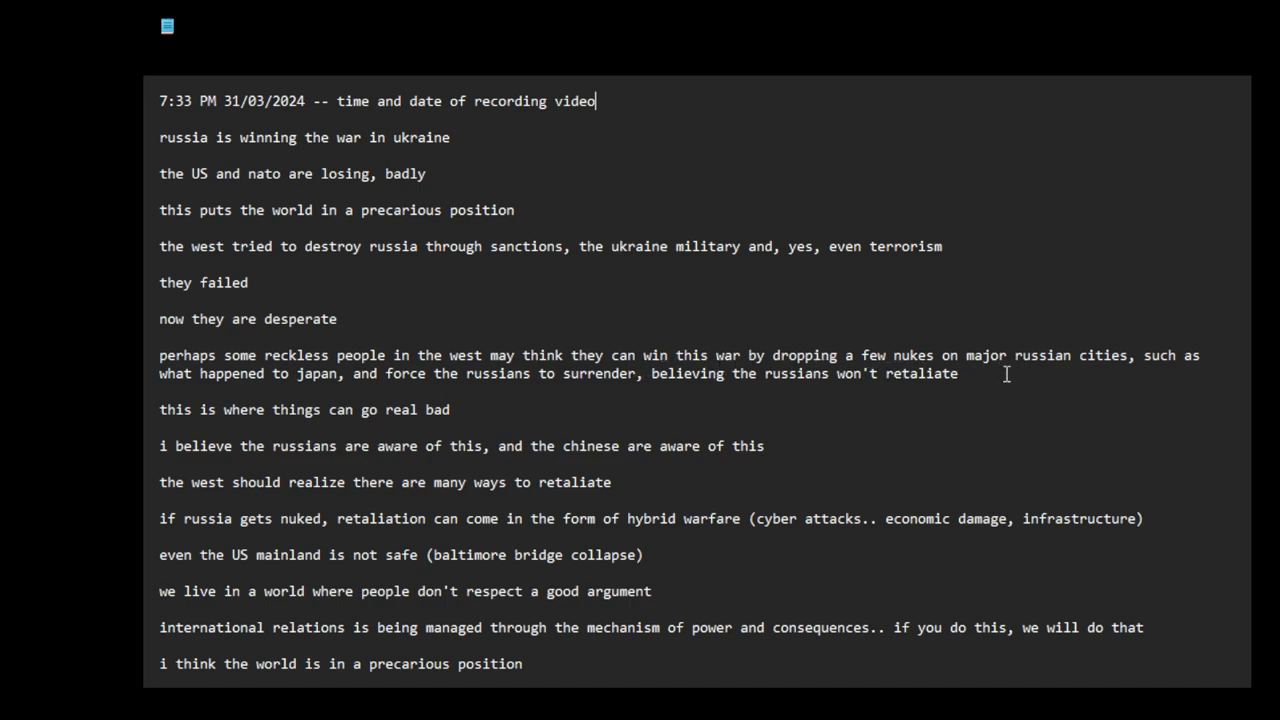
pyautogui.moveTo(300, 390)
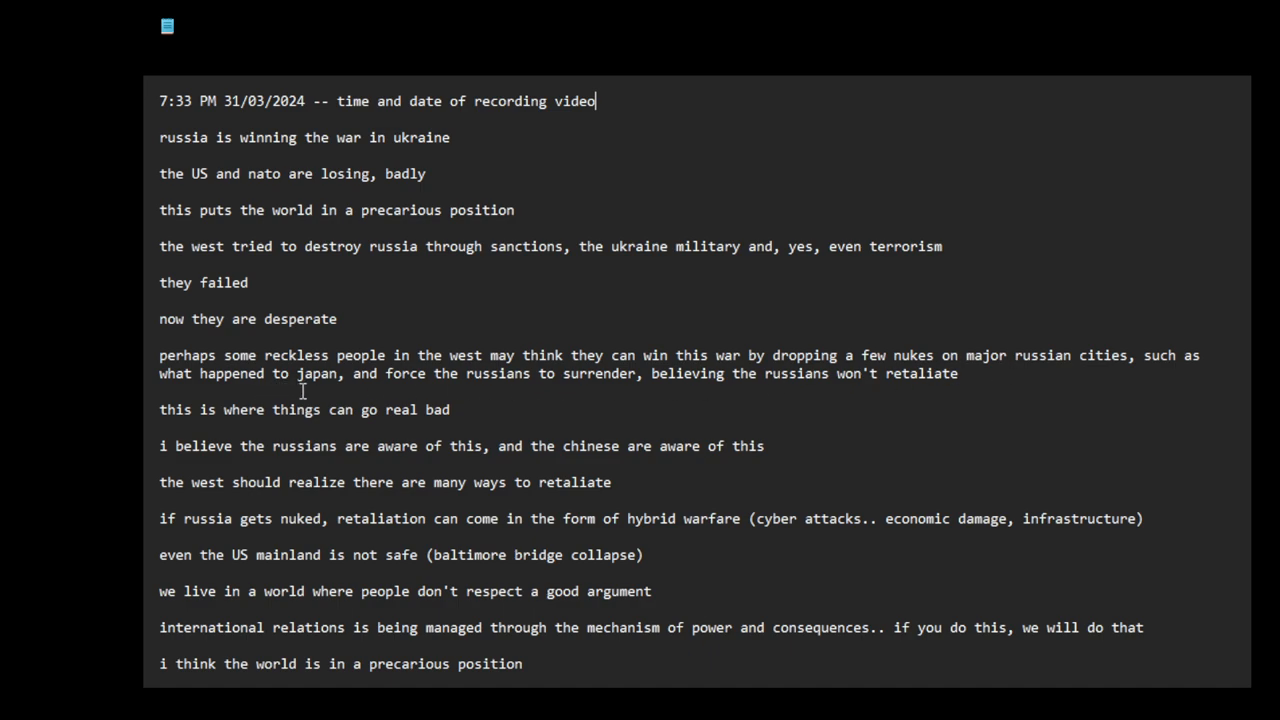
pyautogui.moveTo(509, 393)
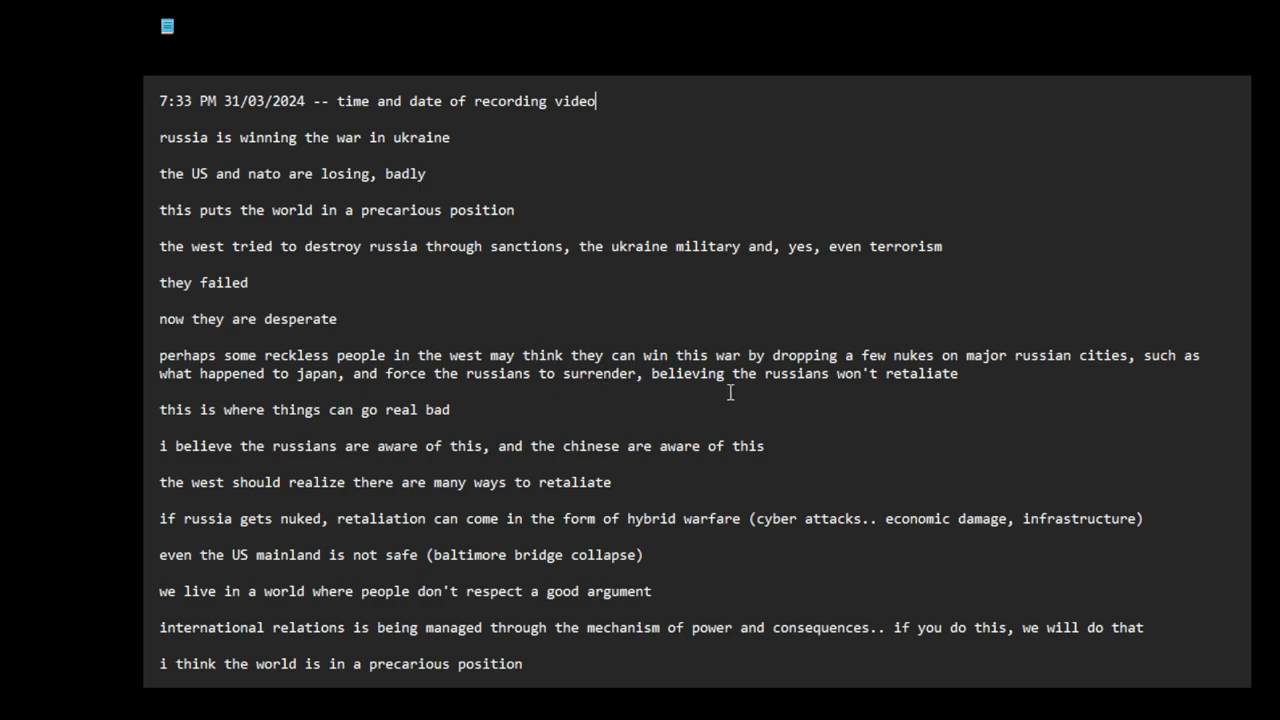
pyautogui.moveTo(815, 395)
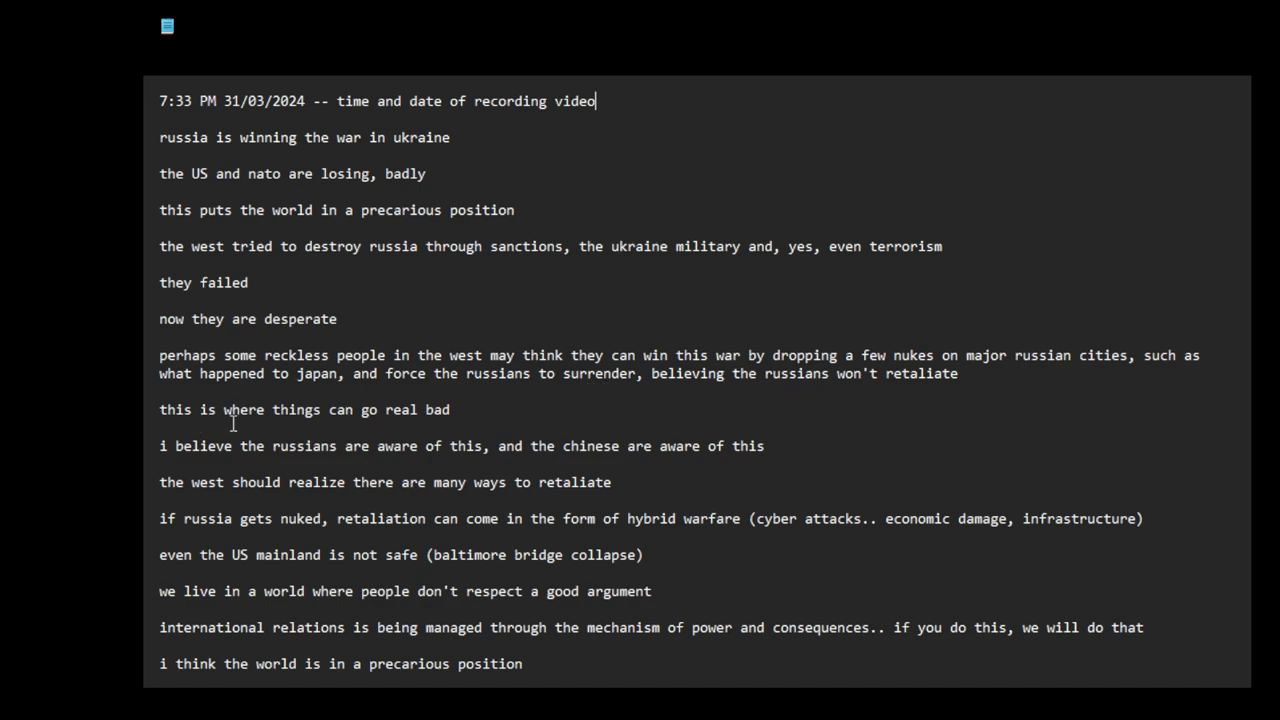
pyautogui.moveTo(368, 422)
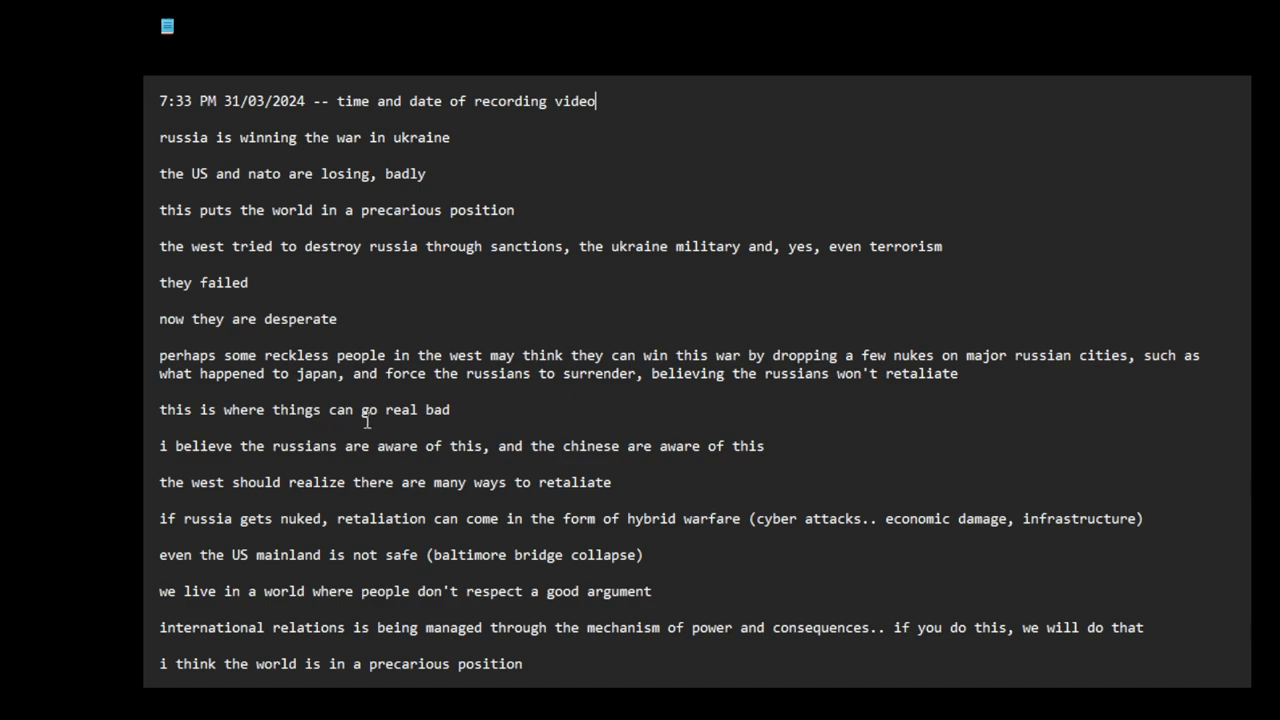
pyautogui.moveTo(314, 456)
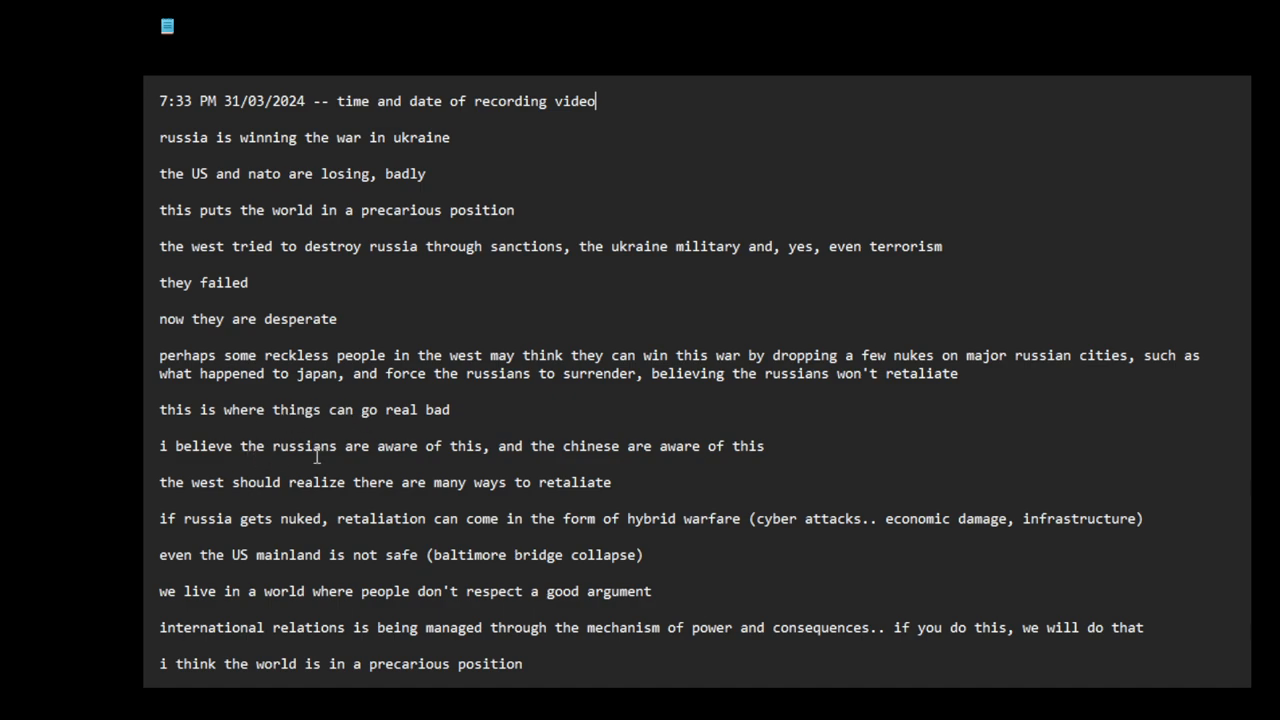
pyautogui.moveTo(533, 446)
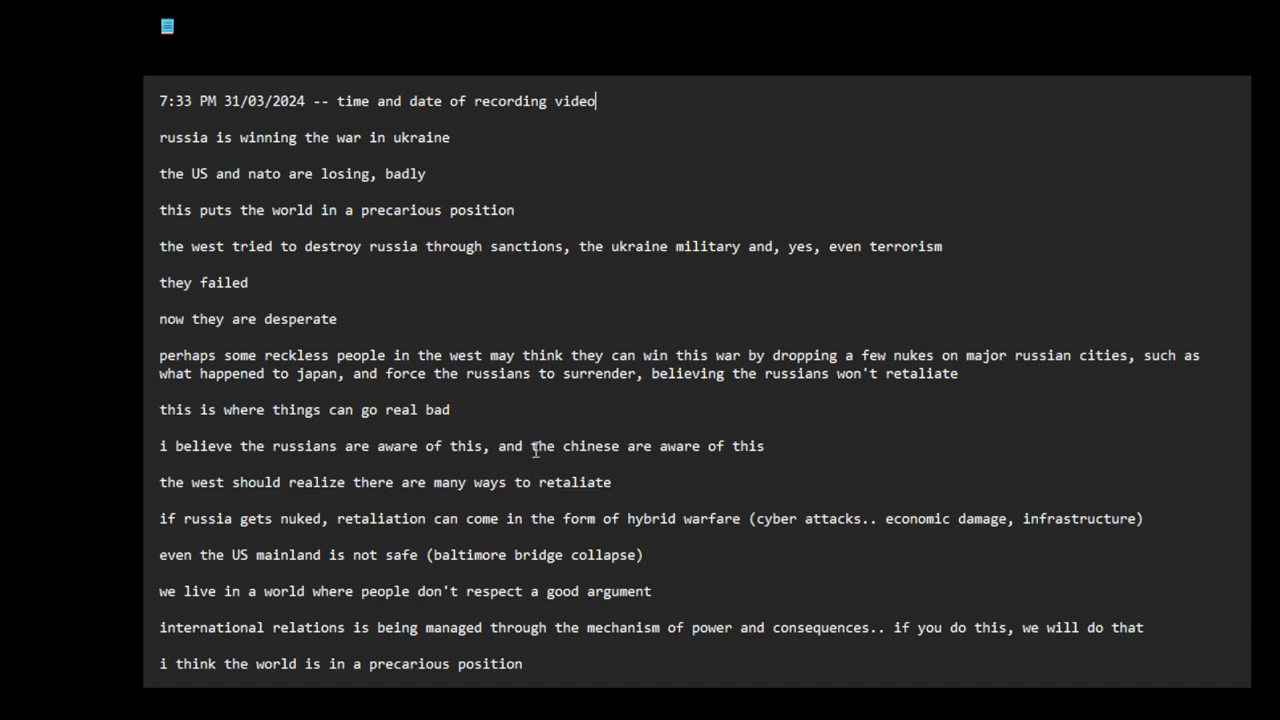
pyautogui.moveTo(418, 487)
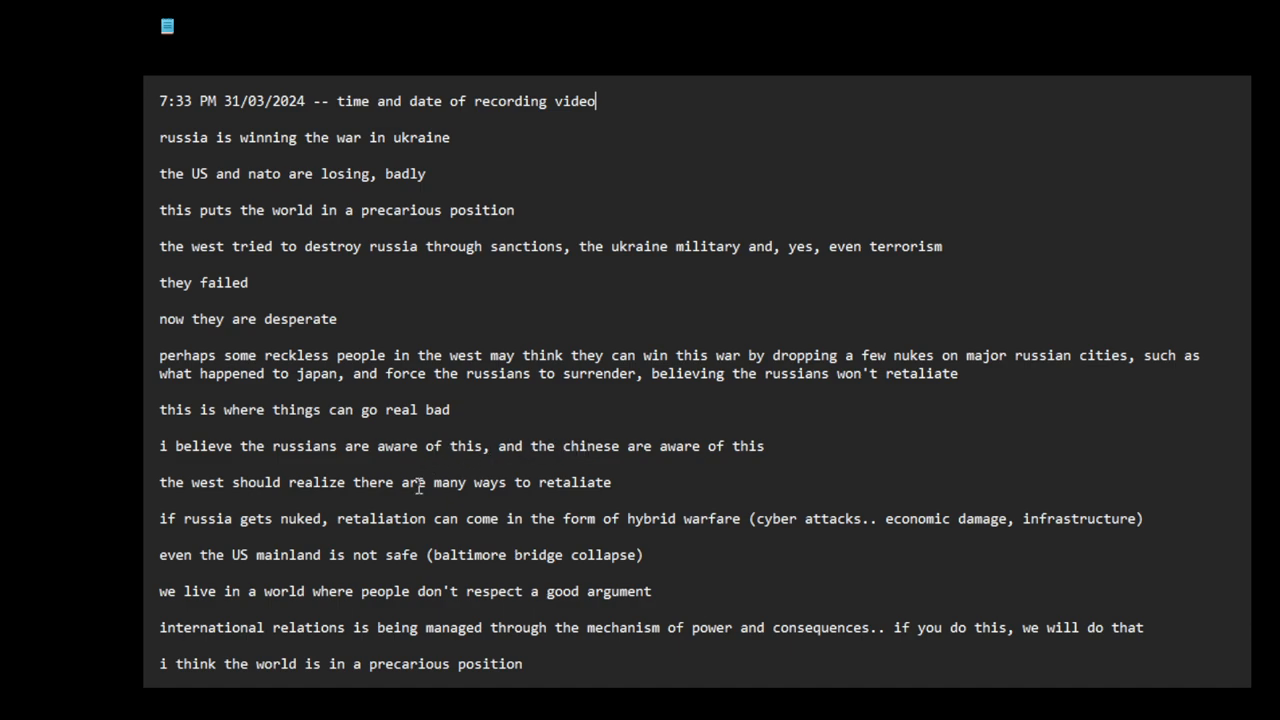
pyautogui.moveTo(328, 493)
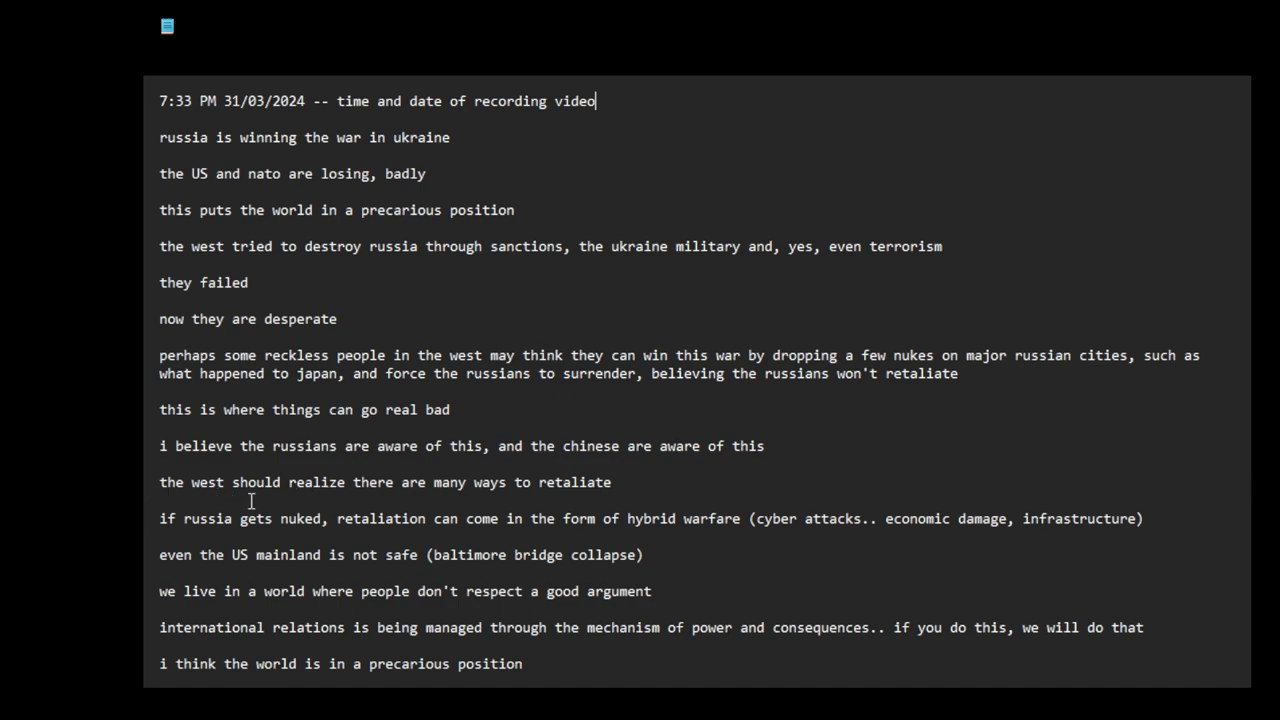
pyautogui.moveTo(362, 499)
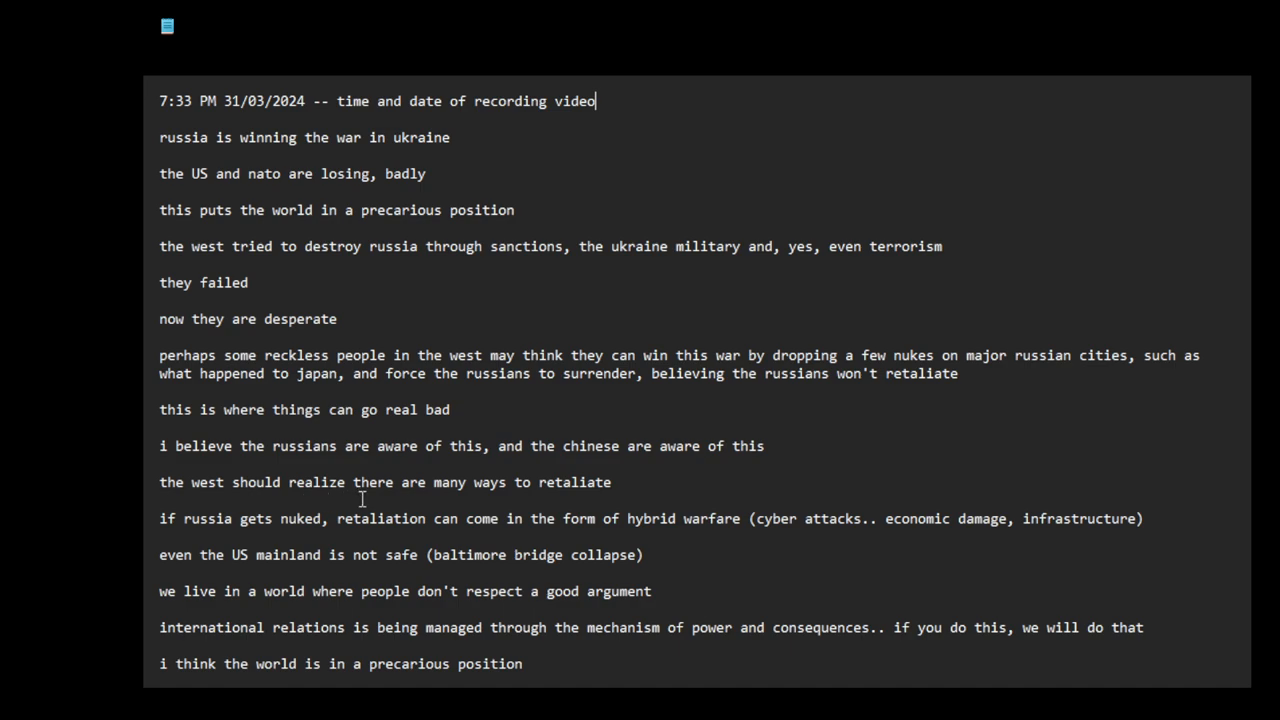
pyautogui.moveTo(517, 495)
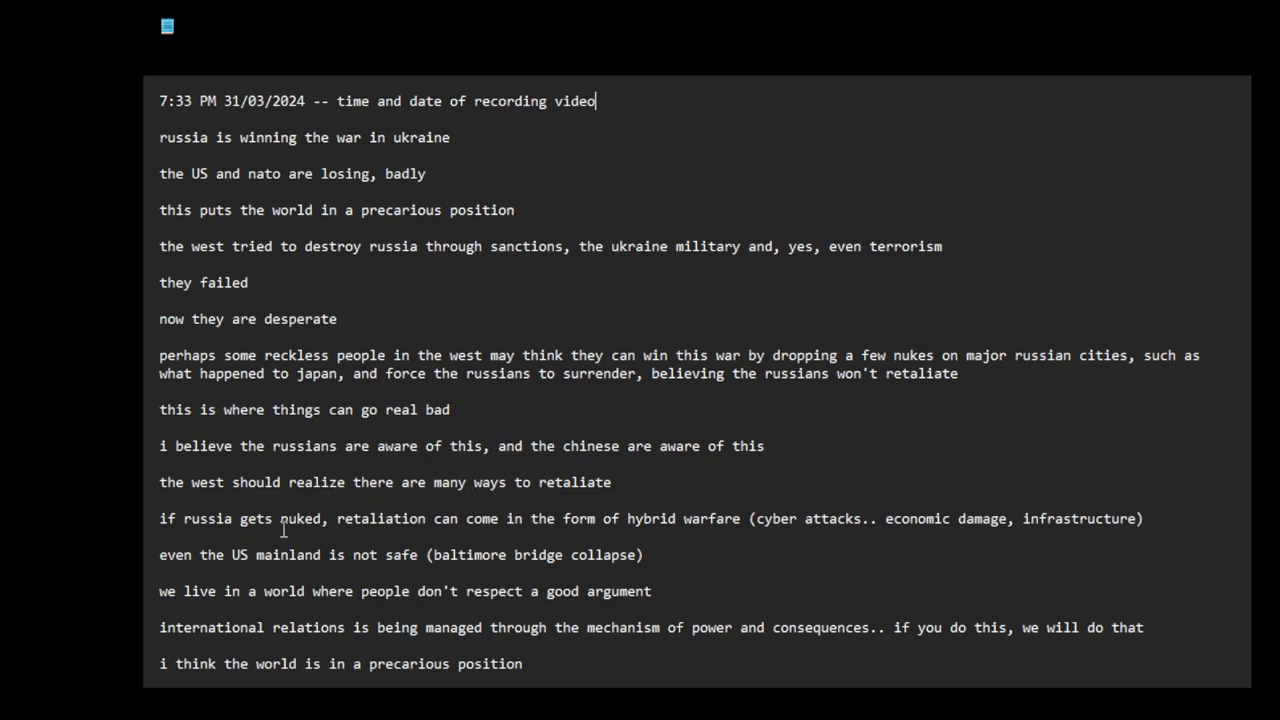
pyautogui.moveTo(489, 527)
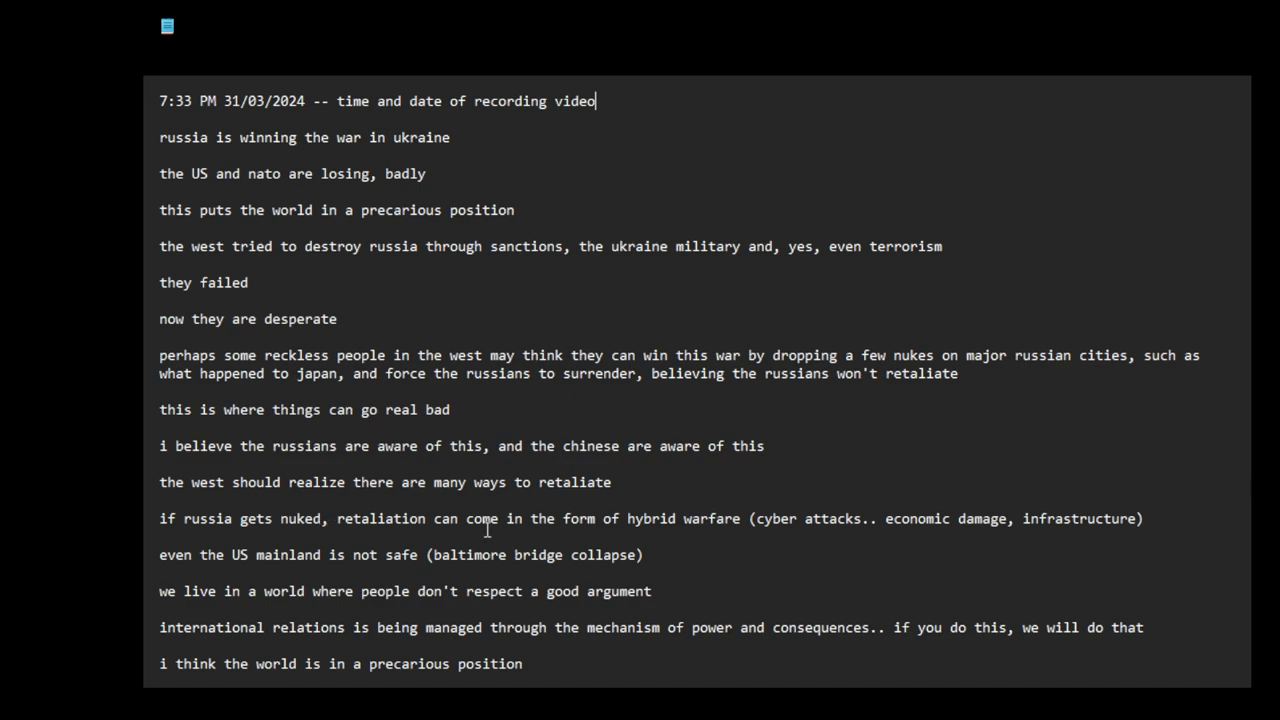
pyautogui.moveTo(717, 535)
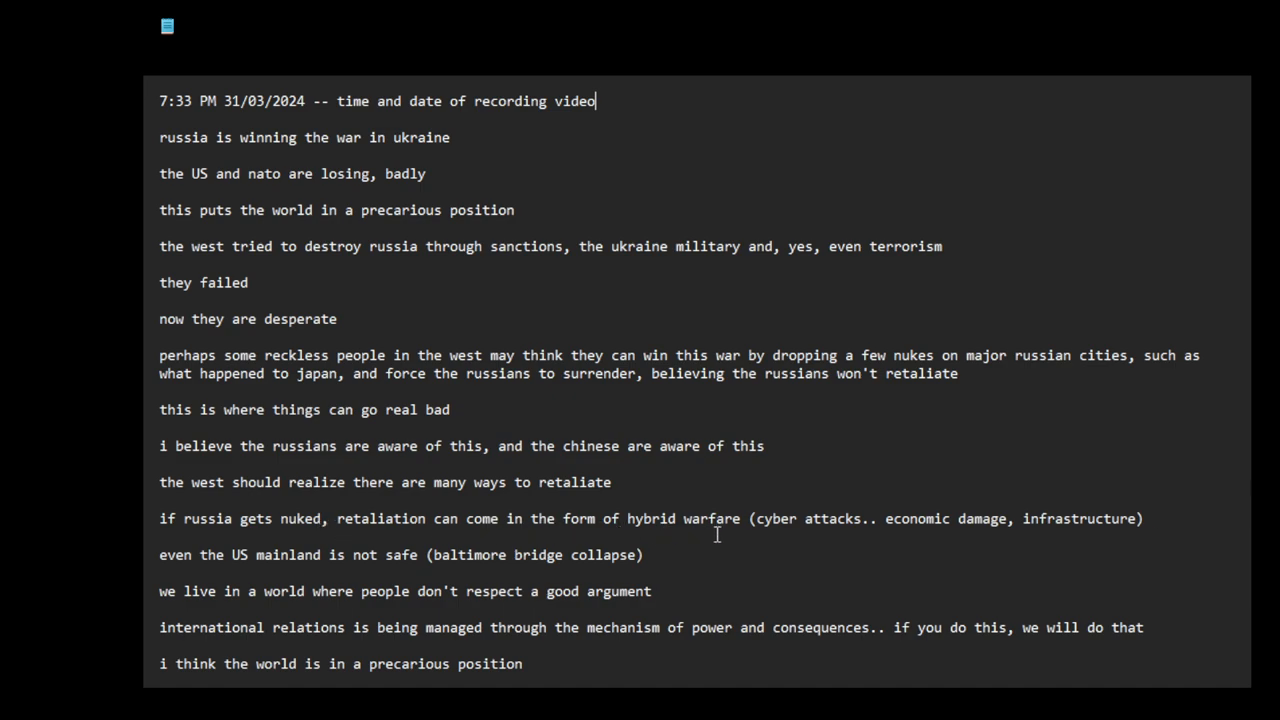
pyautogui.moveTo(961, 542)
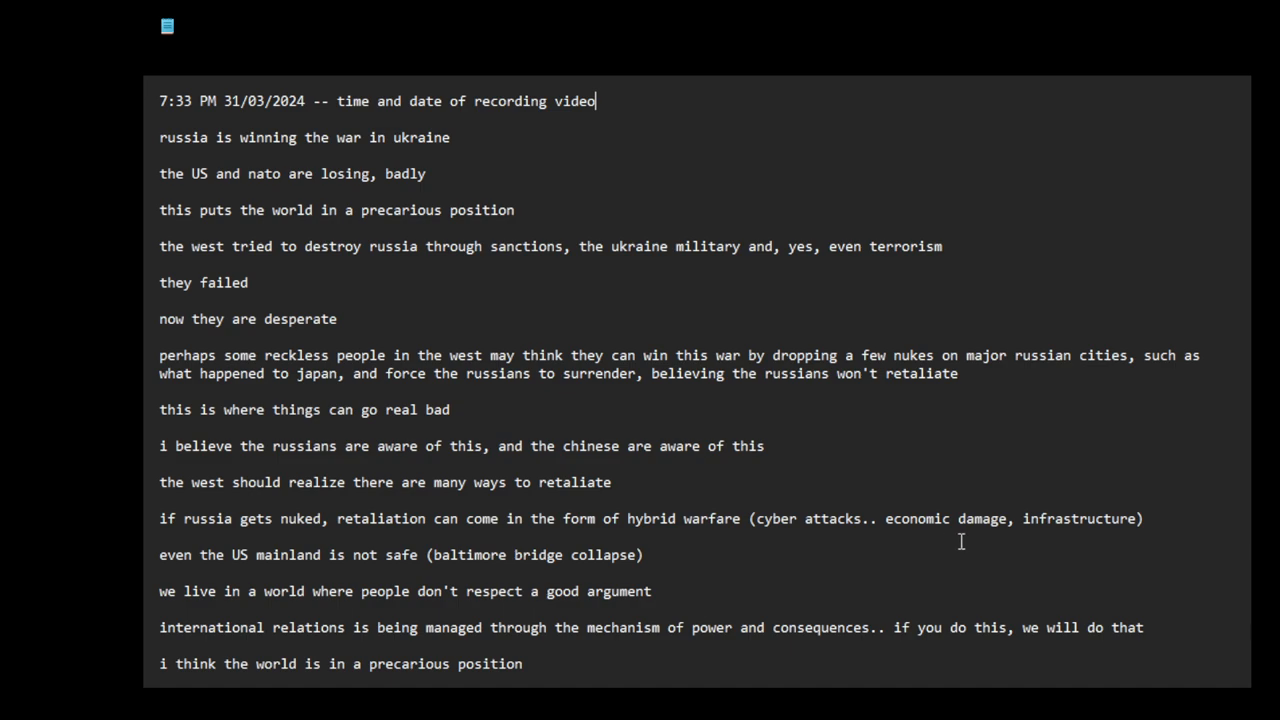
pyautogui.moveTo(349, 556)
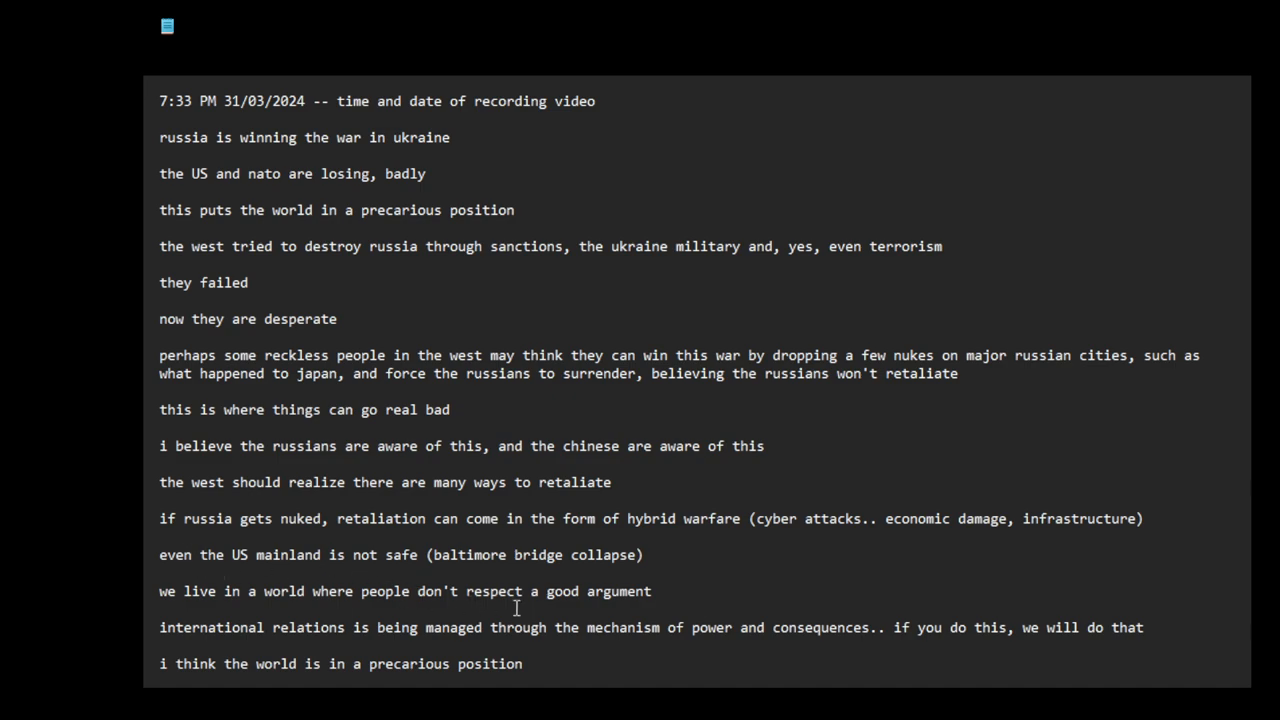
pyautogui.moveTo(598, 593)
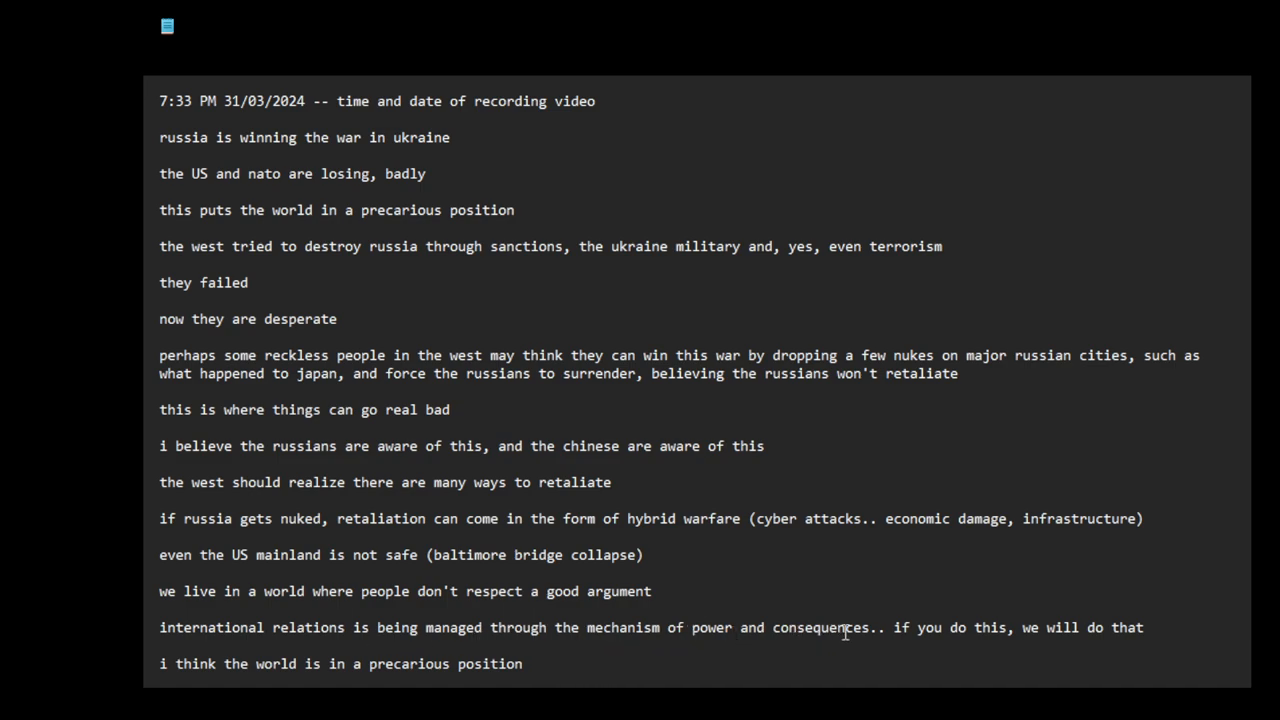
pyautogui.moveTo(866, 585)
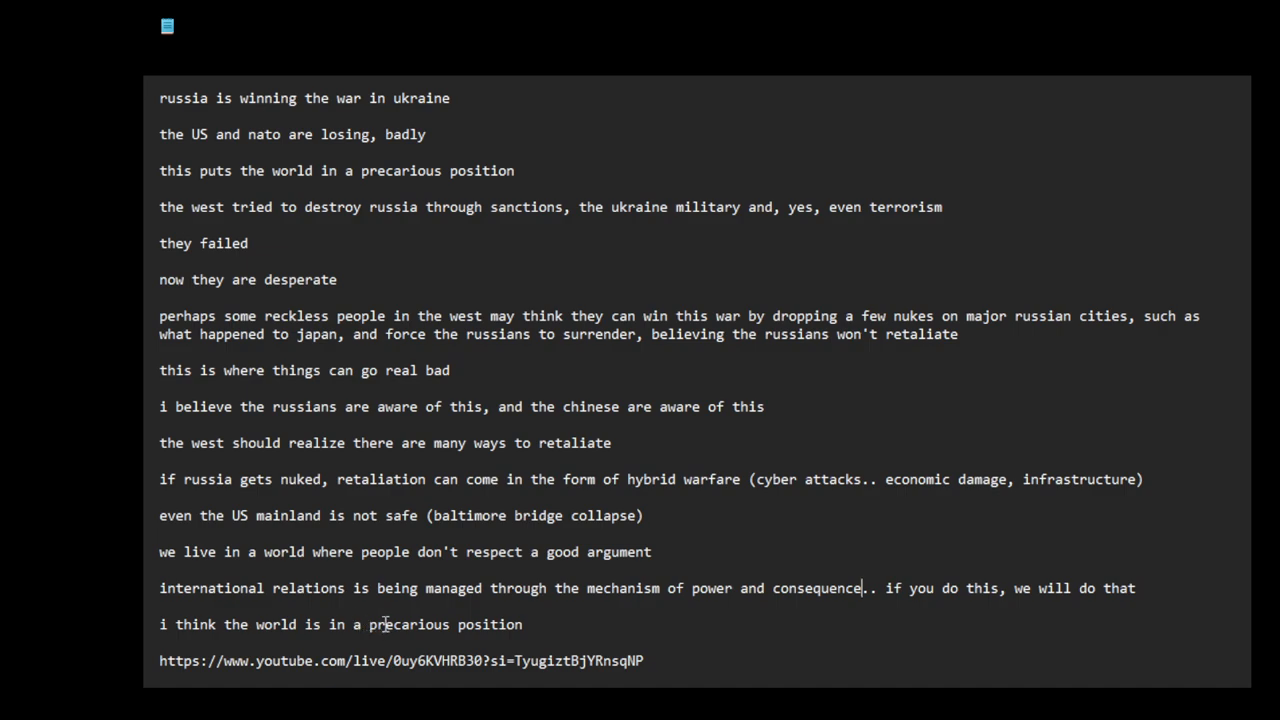
# Select the YouTube live link on the note's final line.
pyautogui.moveTo(552, 660); pyautogui.dragTo(645, 660)
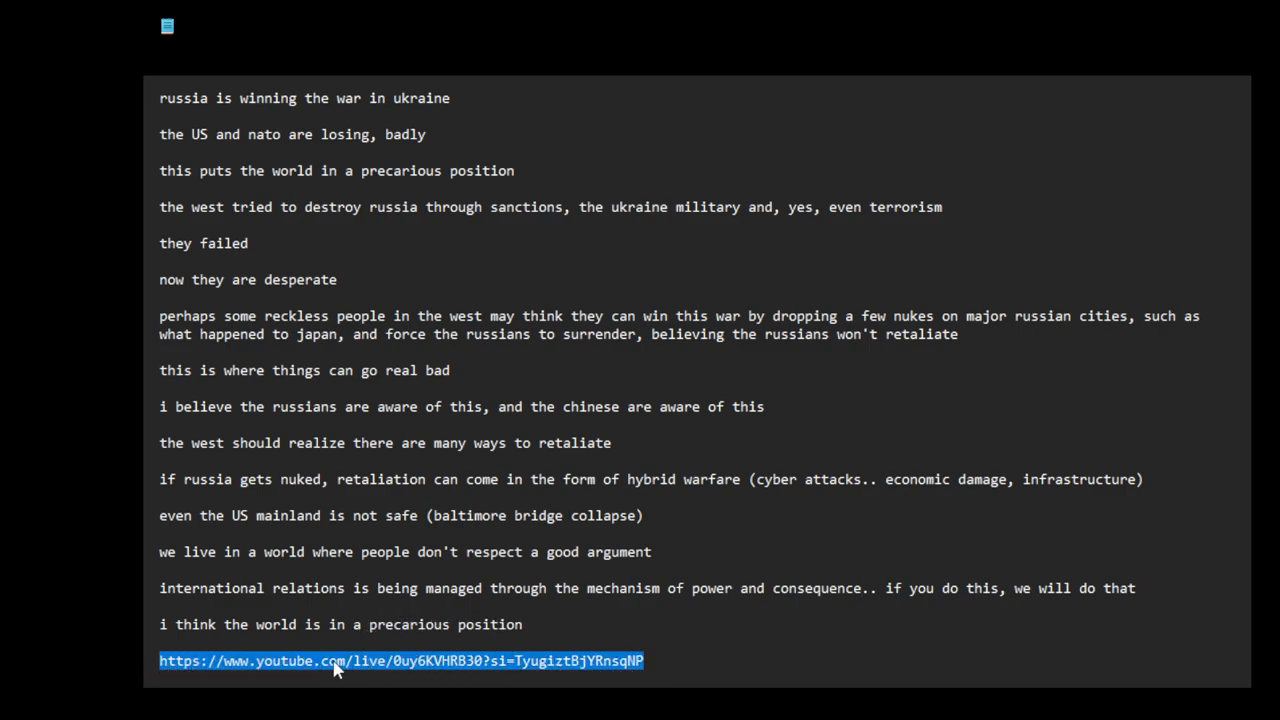
pyautogui.moveTo(390, 683)
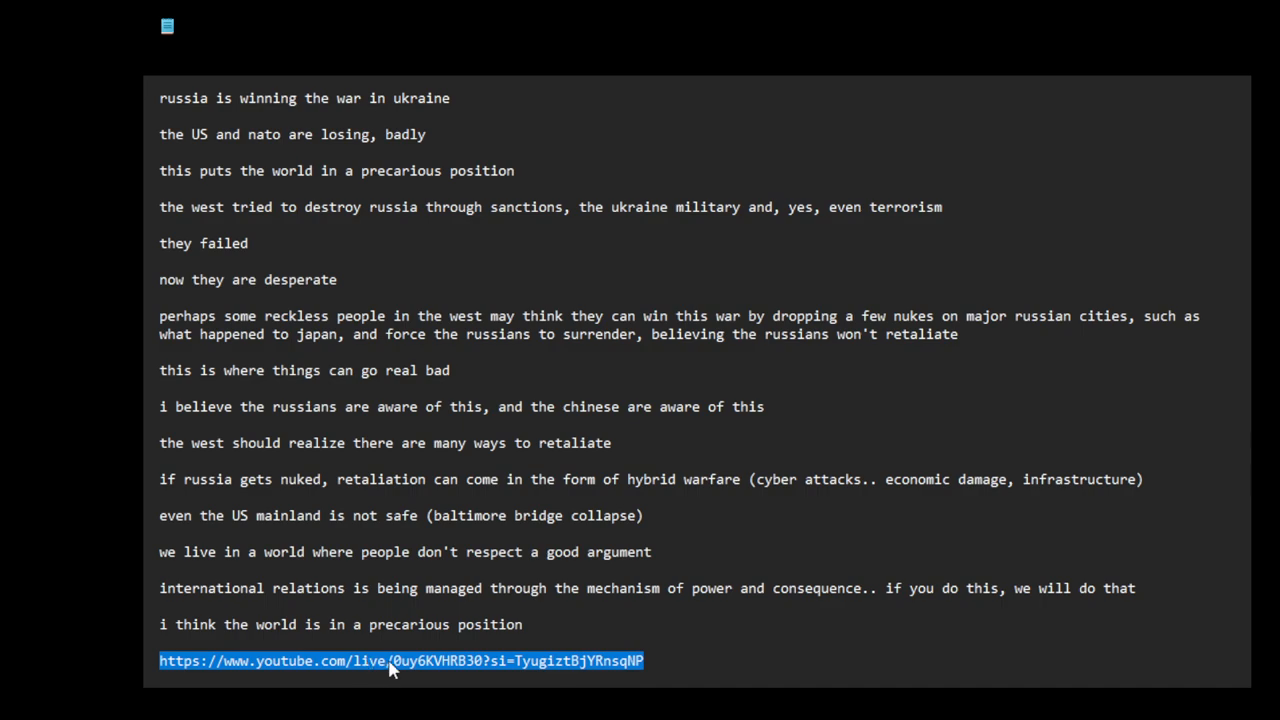
pyautogui.moveTo(733, 648)
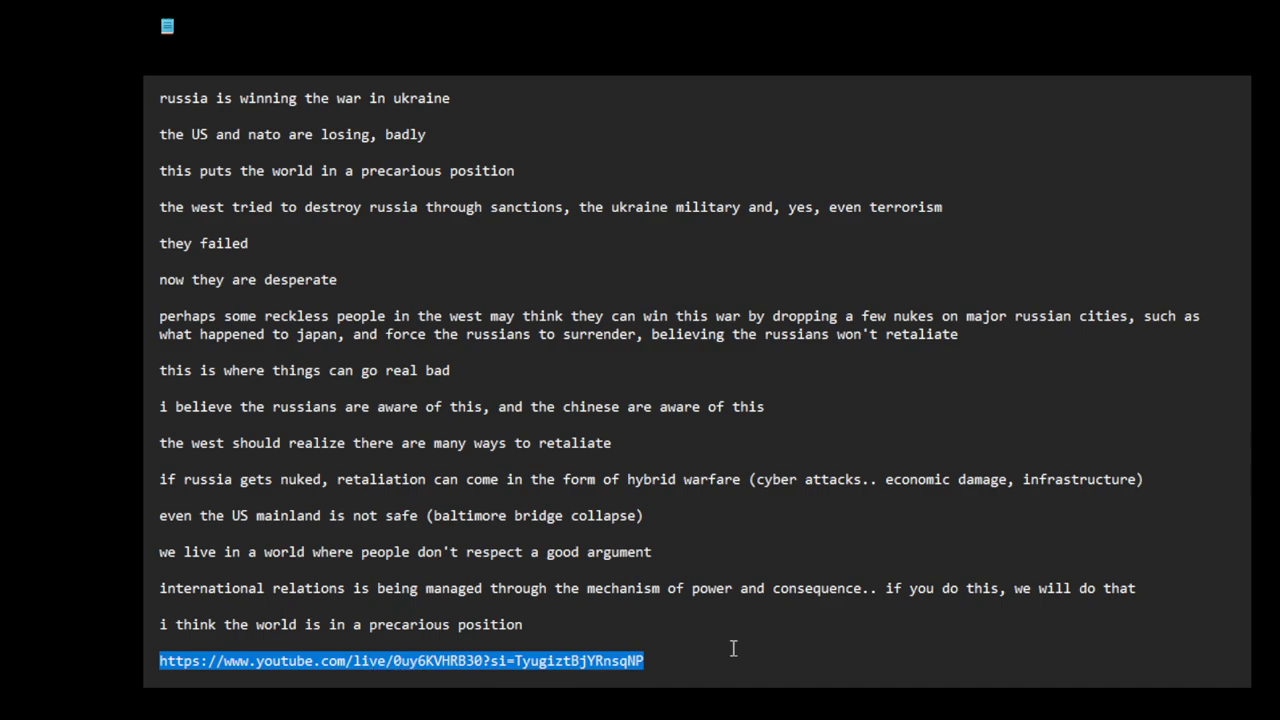
pyautogui.moveTo(866, 645)
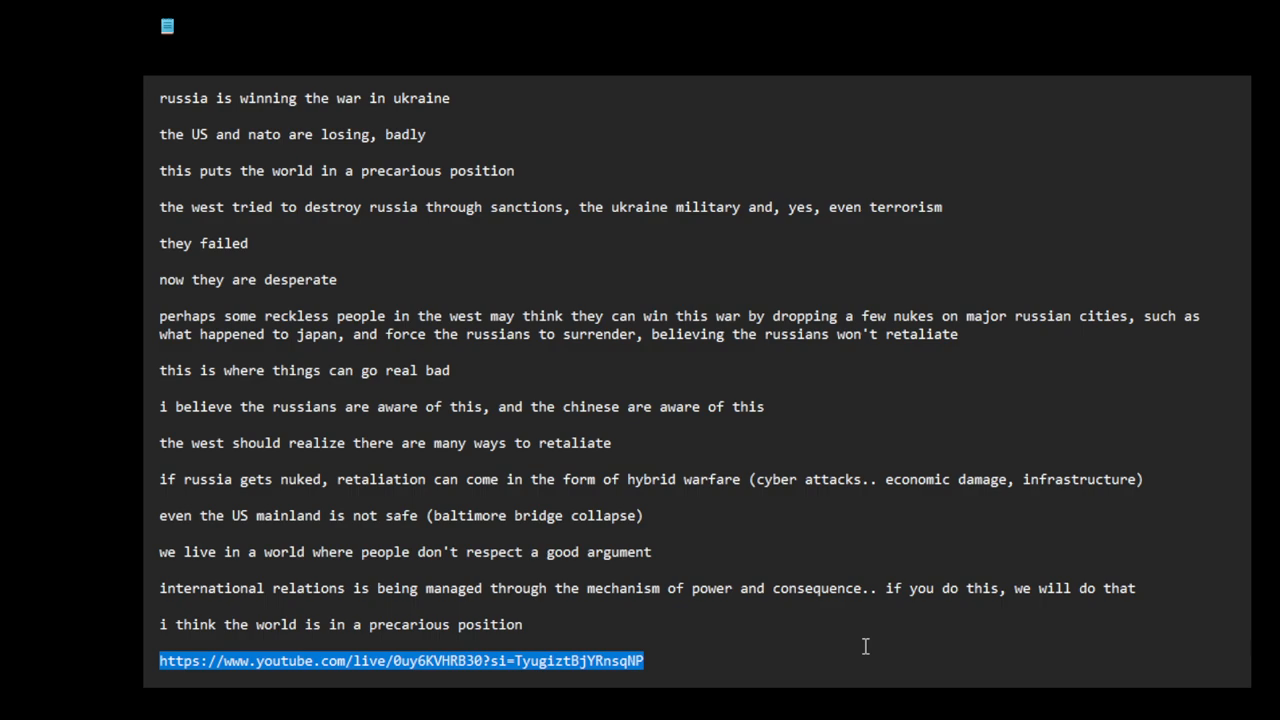
pyautogui.moveTo(840, 646)
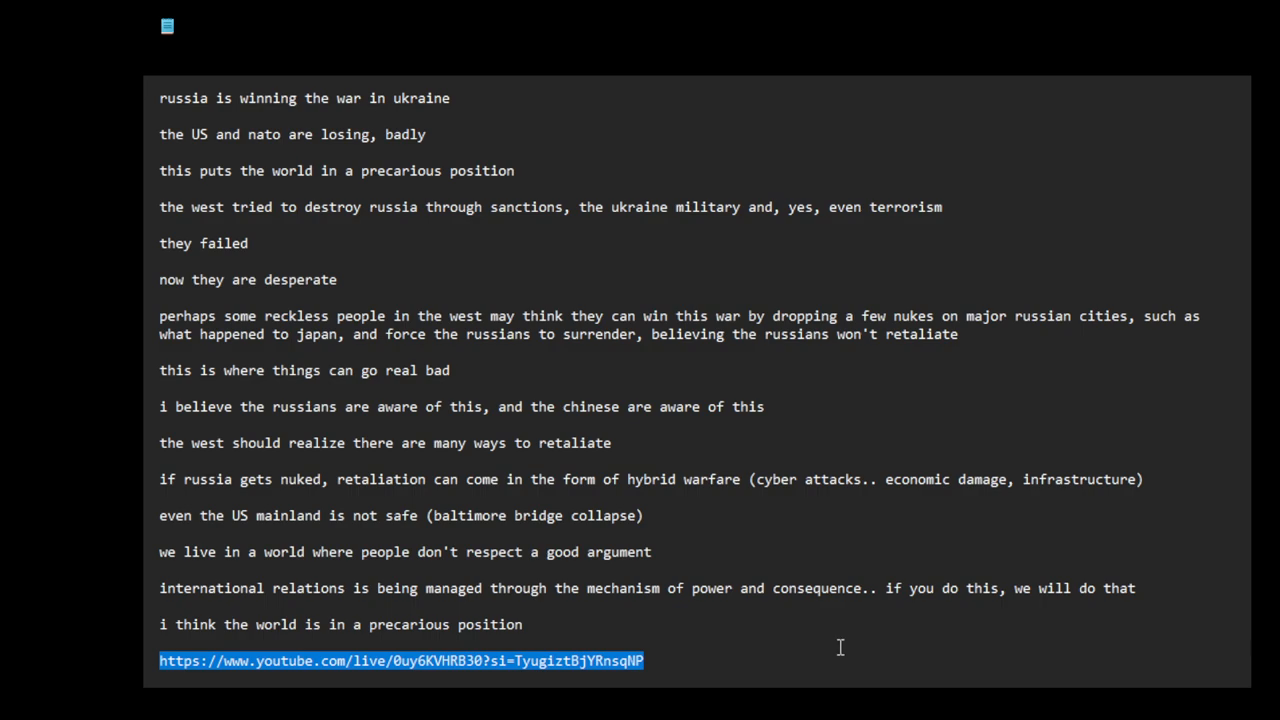
pyautogui.moveTo(687, 566)
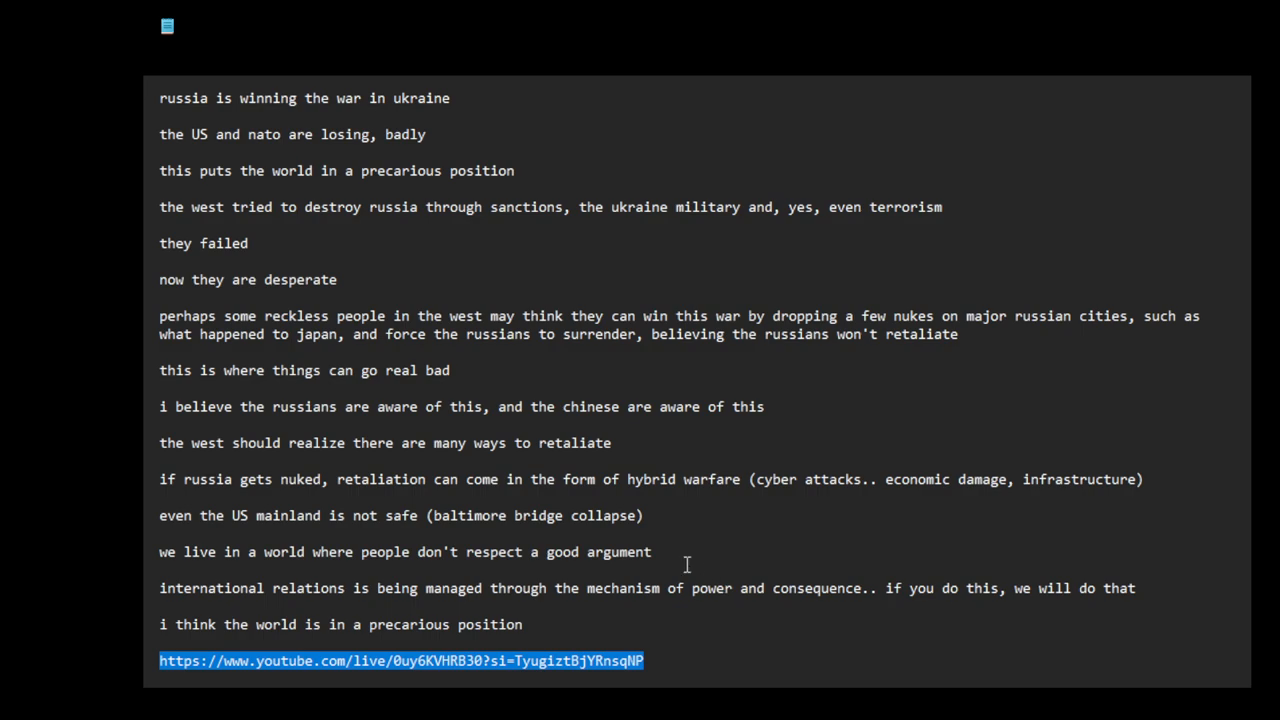
pyautogui.moveTo(683, 566)
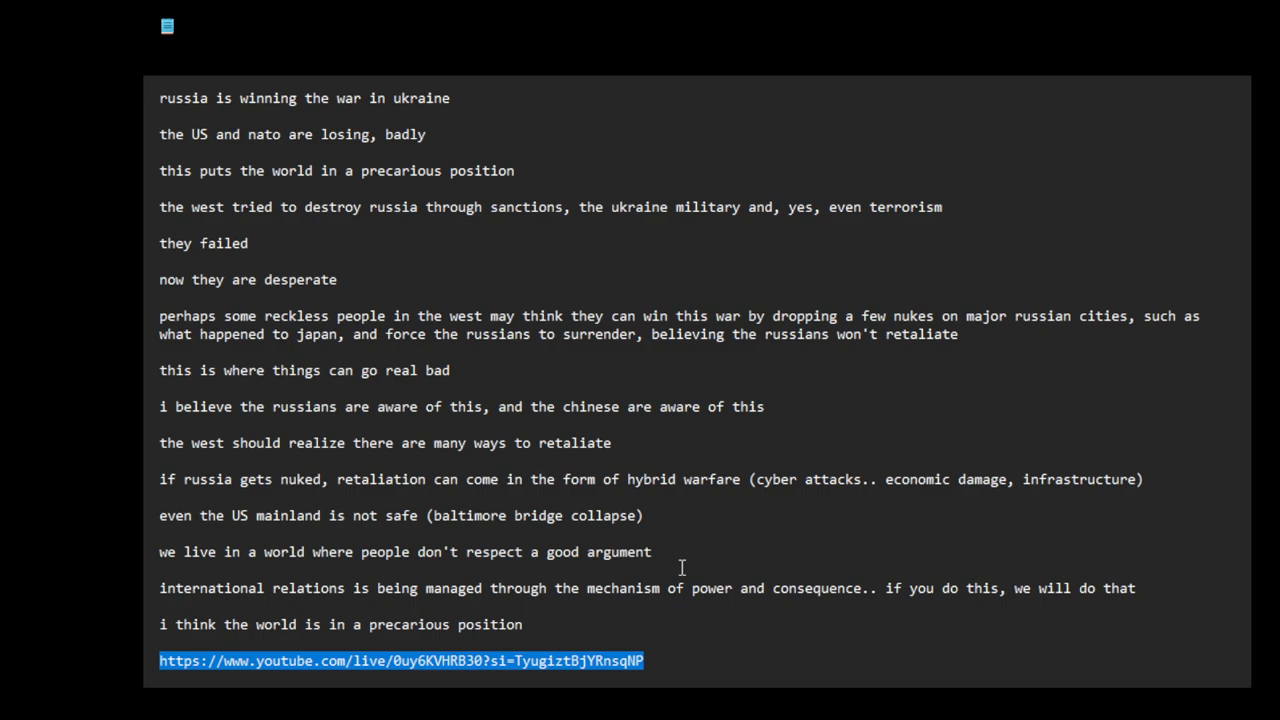
pyautogui.moveTo(962, 644)
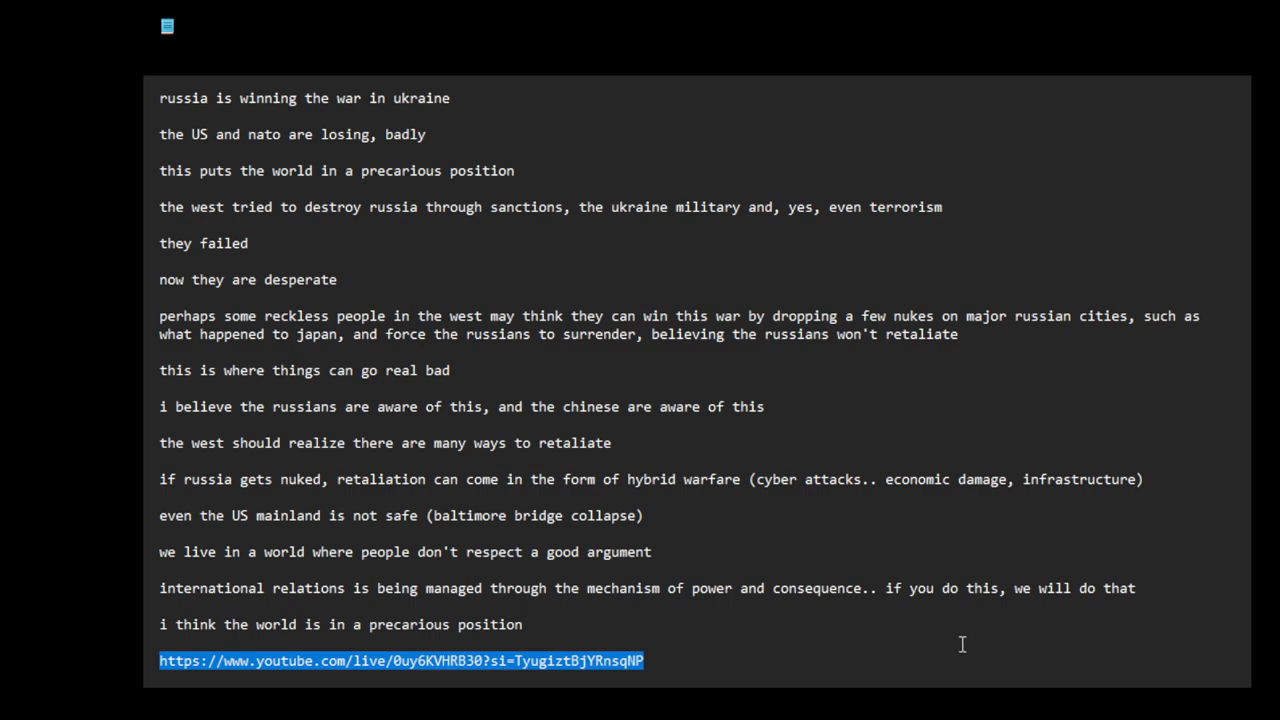